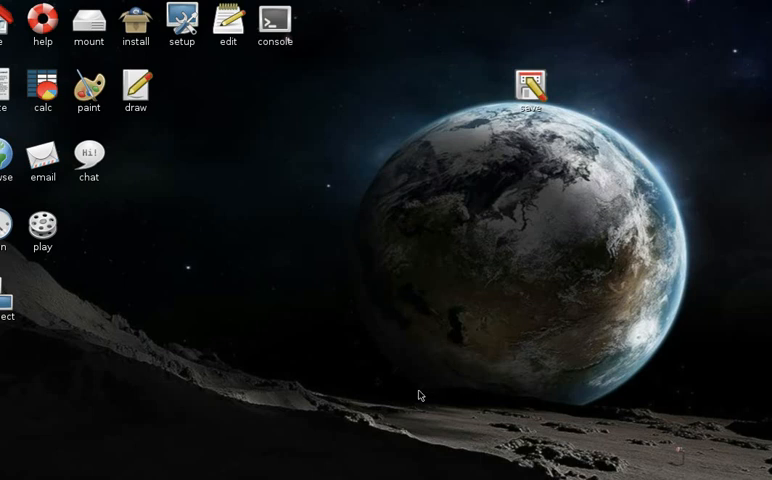
mouse_move(265, 169)
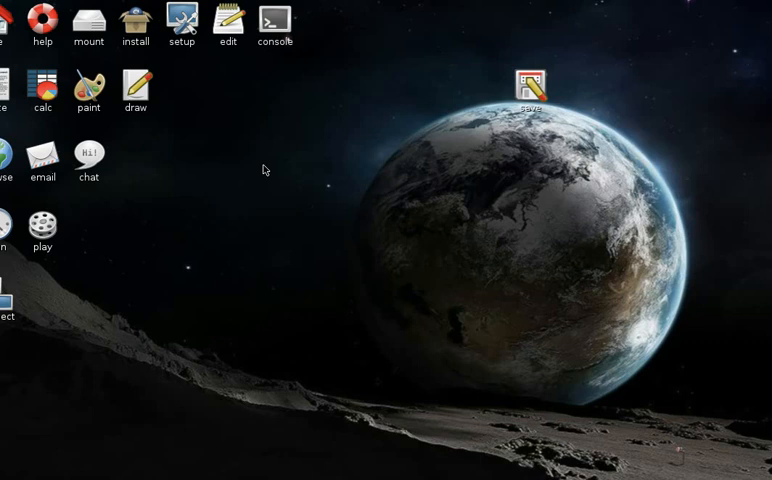
mouse_move(322, 163)
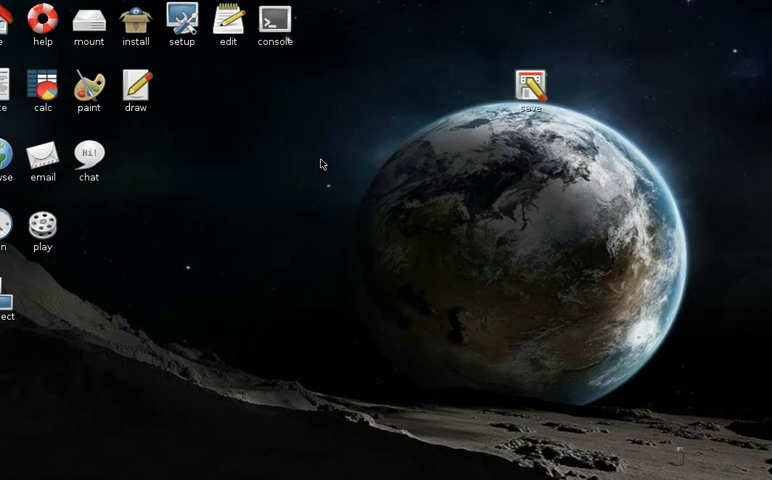
mouse_move(282, 55)
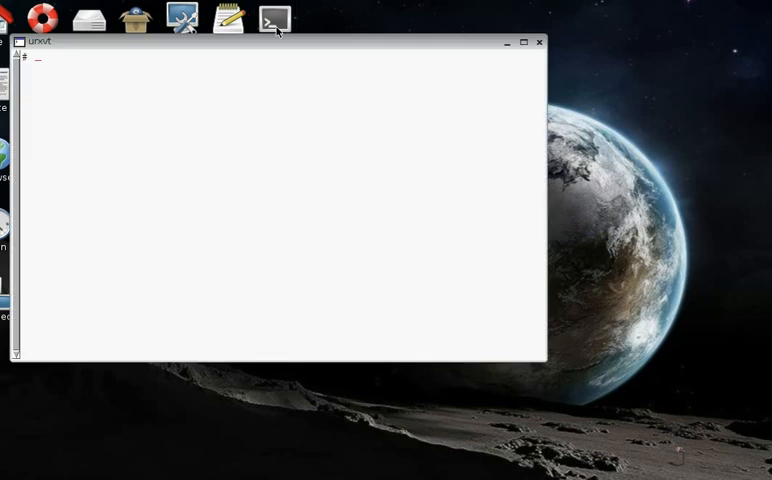
- Change into my-documents/calcs/h2o, list it showing model.mopac, and type molden at the prompt
type("cd my")
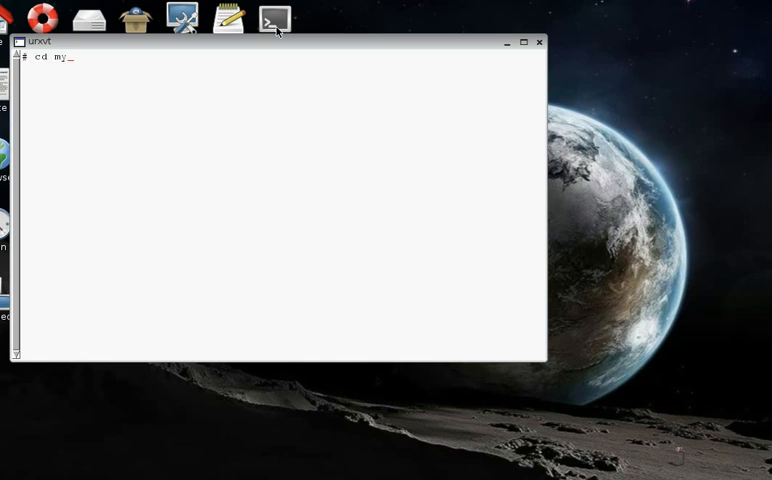
type("-documents/")
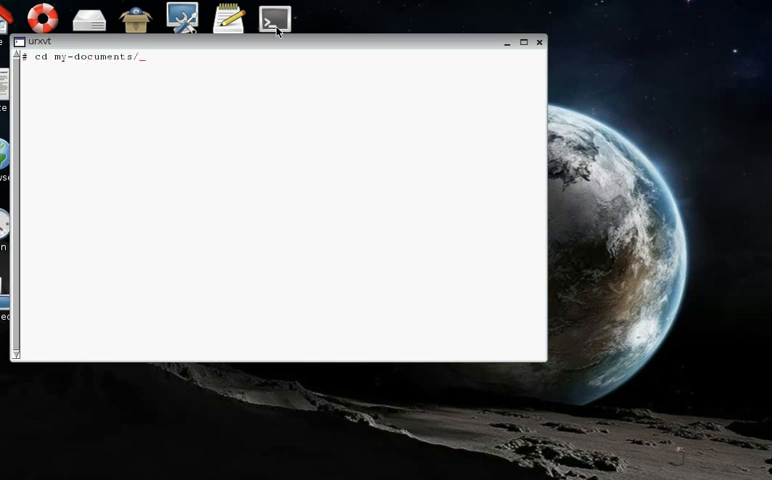
type("ca")
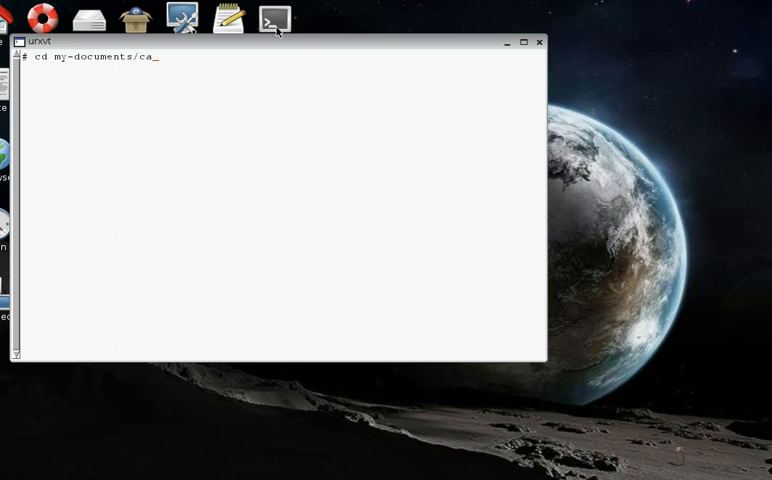
type("lcs/")
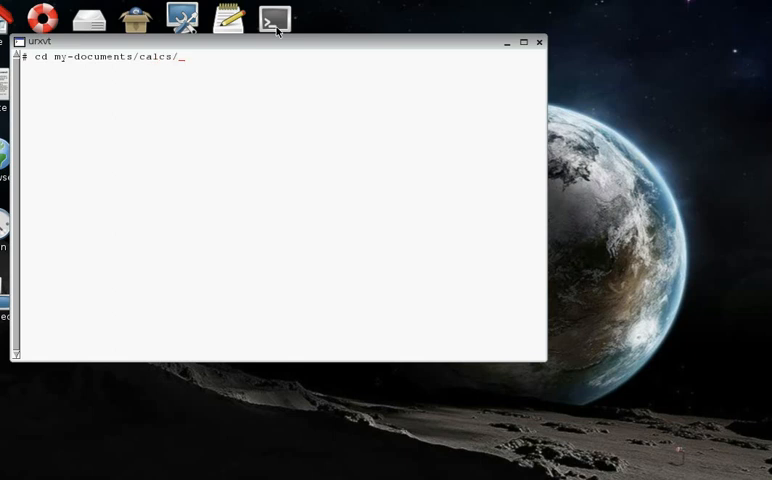
type("h2o")
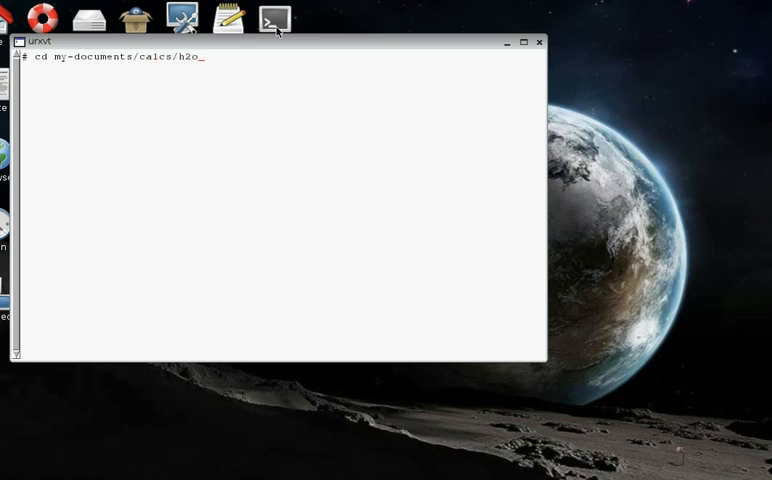
key("Return")
type("ls")
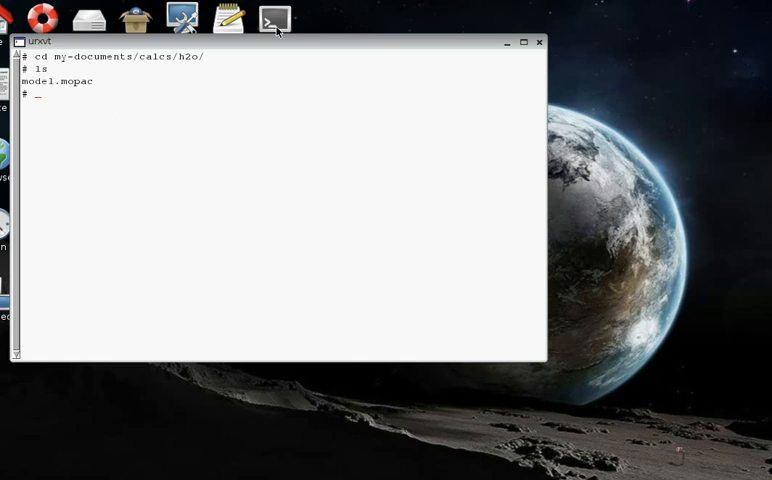
type("molden")
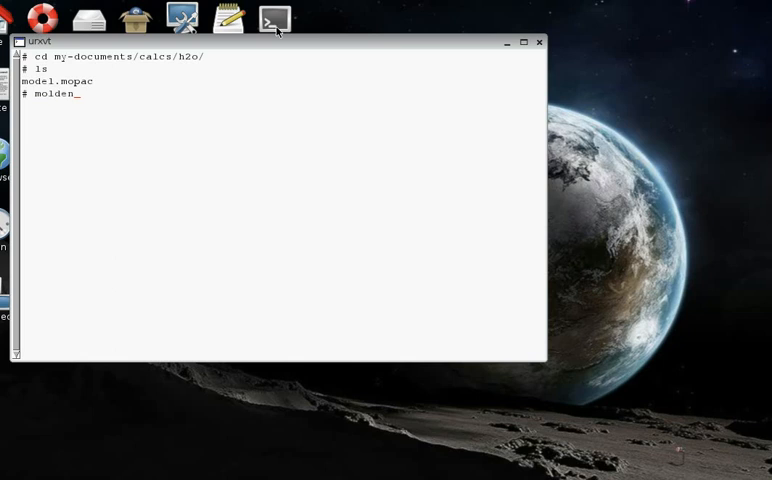
- Quit the empty Molden session and relaunch Molden on model.mopac
key("Return")
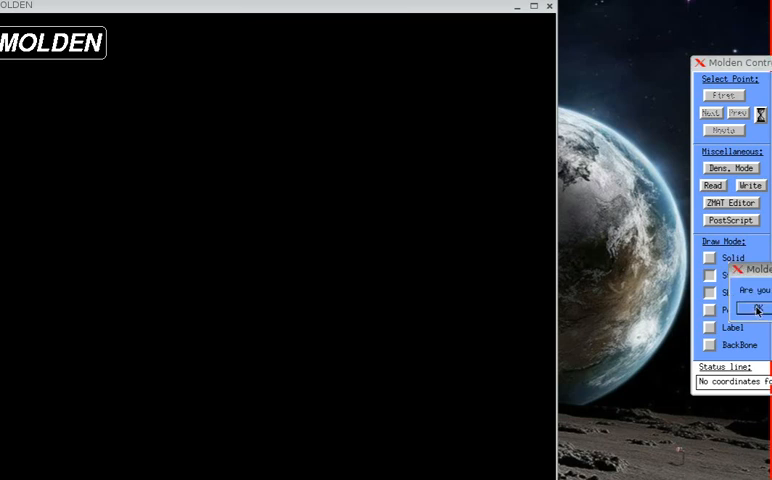
left_click(756, 308)
type("molden")
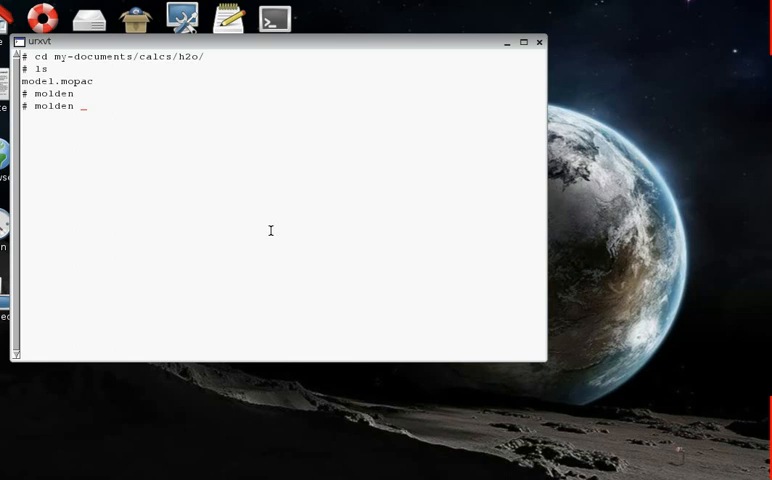
type("mod")
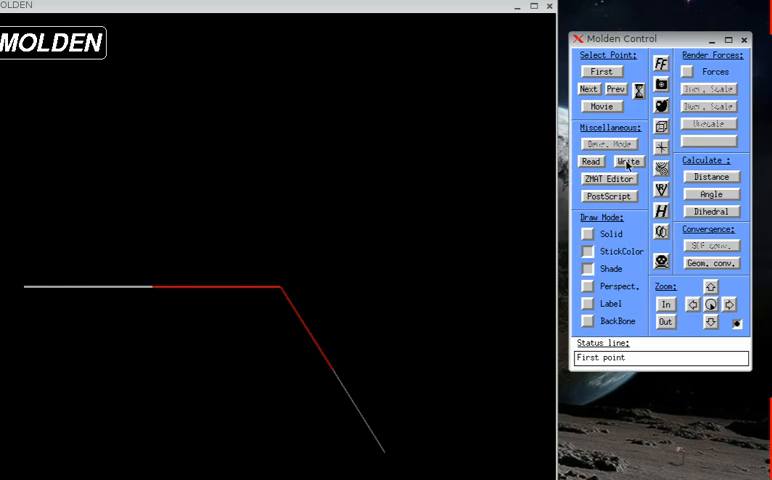
- Write the water geometry out as model.xyz, then quit Molden
left_click(627, 161)
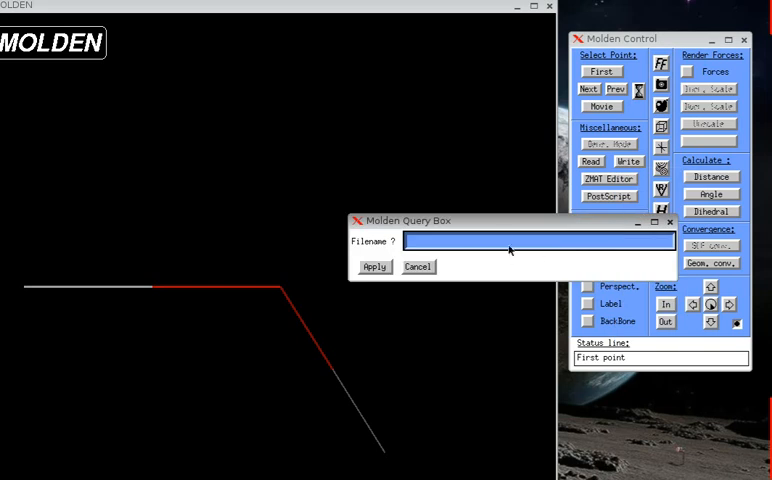
type("model")
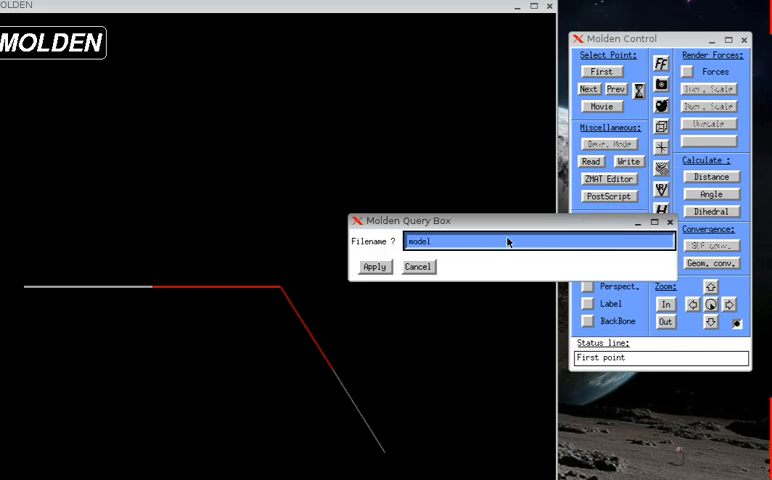
type(".xyz")
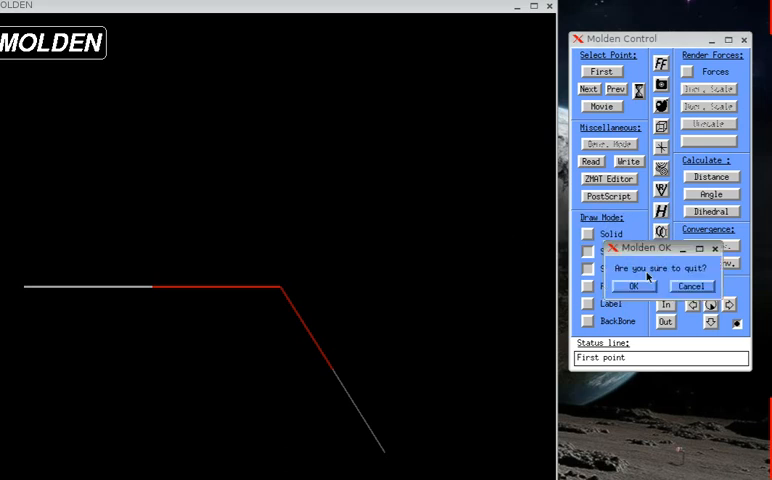
left_click(632, 286)
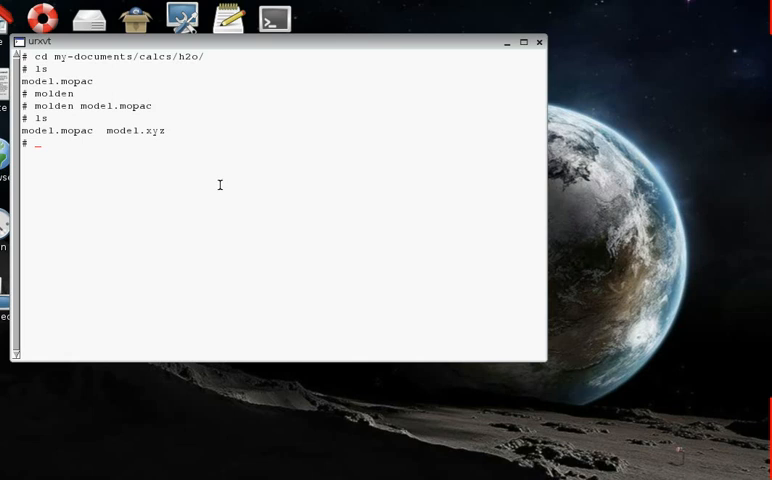
- Print model.xyz with more, showing the O and two H atoms with Cartesian coordinates
type("m")
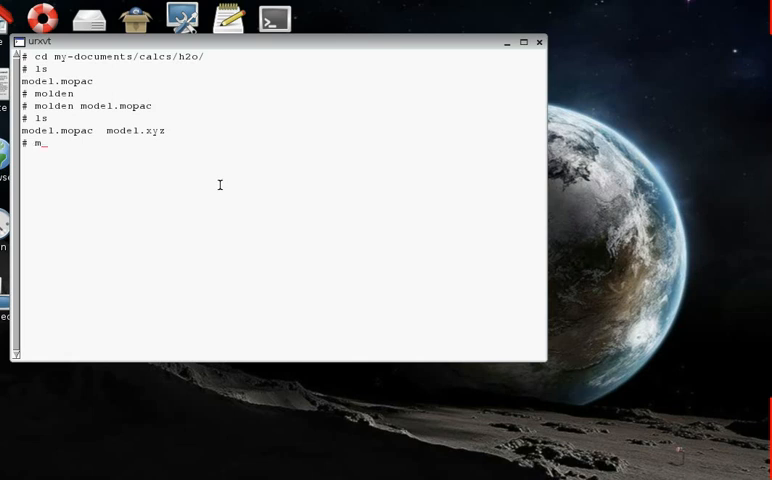
type("ore")
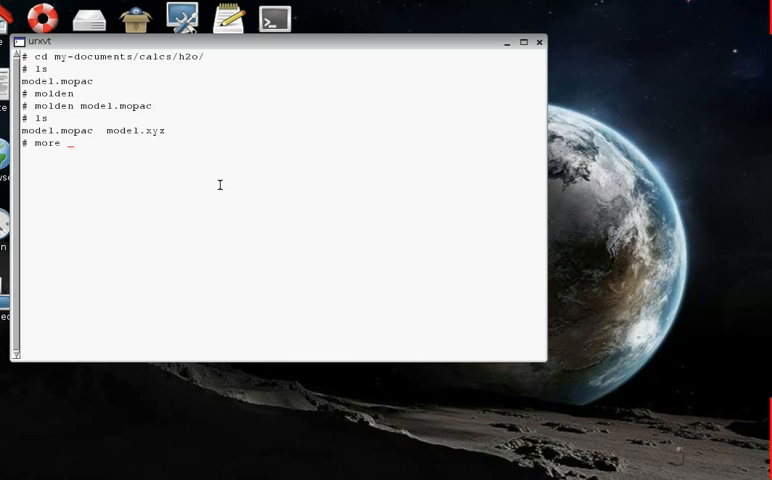
type("mod")
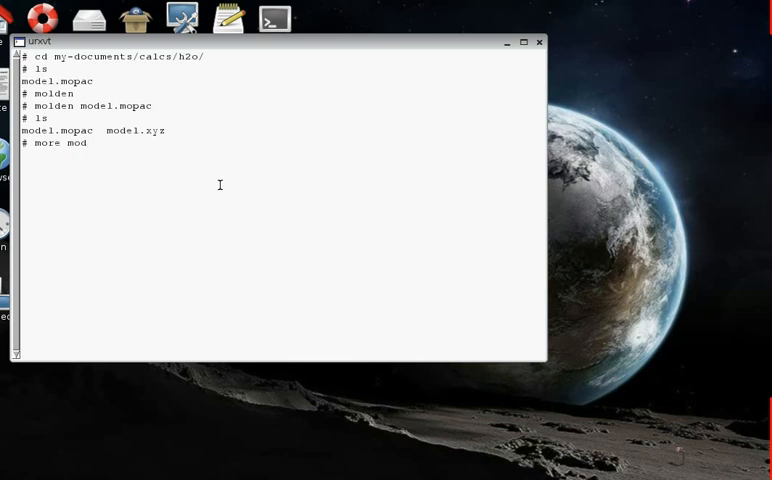
type("el1.xy")
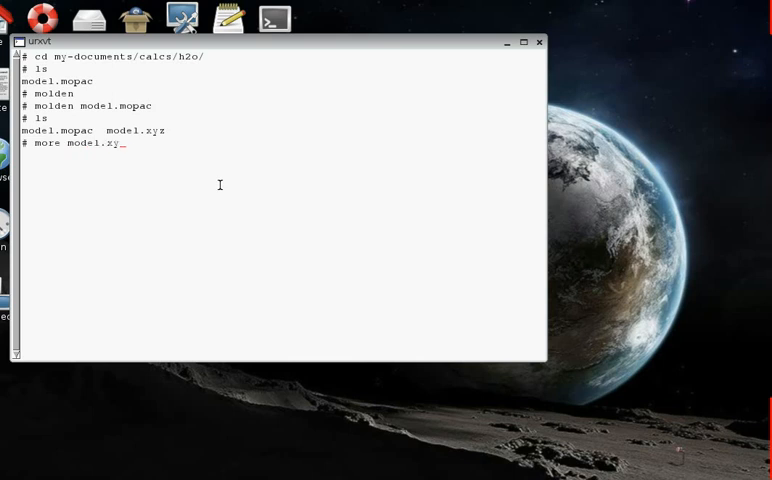
key("Return")
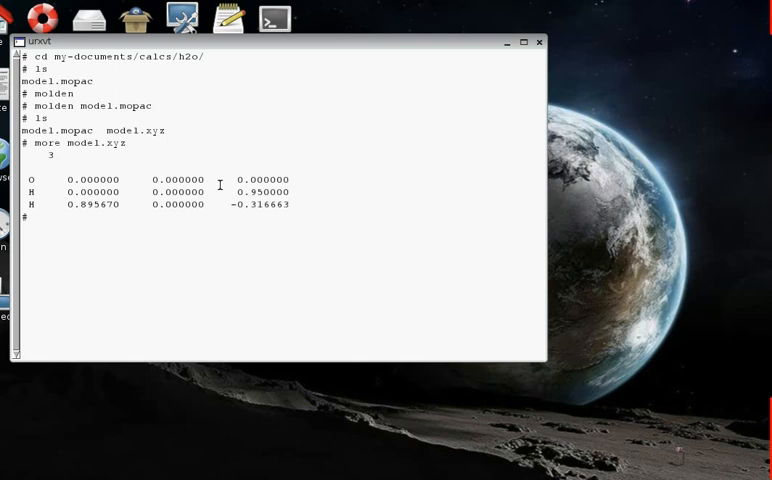
mouse_move(78, 178)
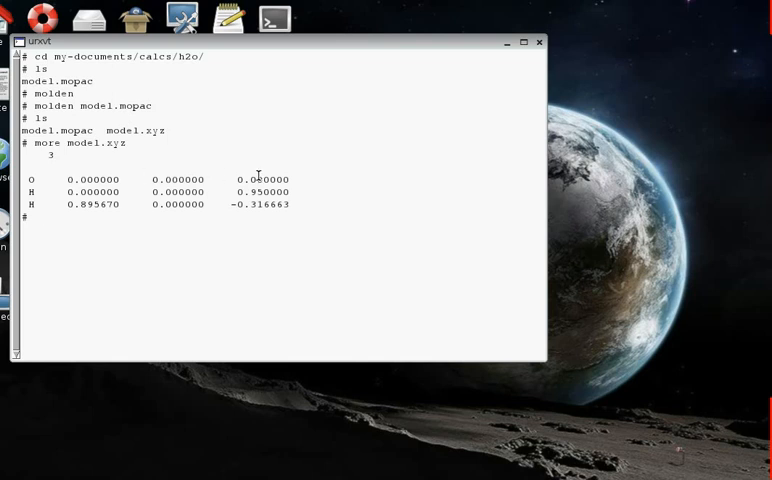
mouse_move(40, 170)
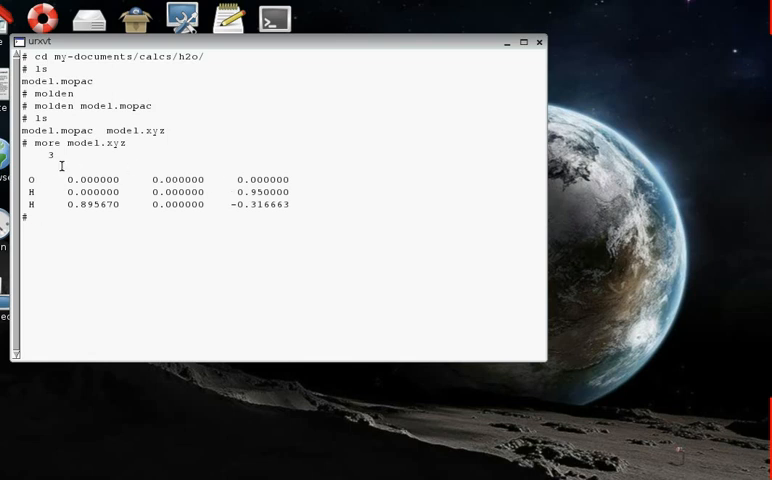
mouse_move(245, 174)
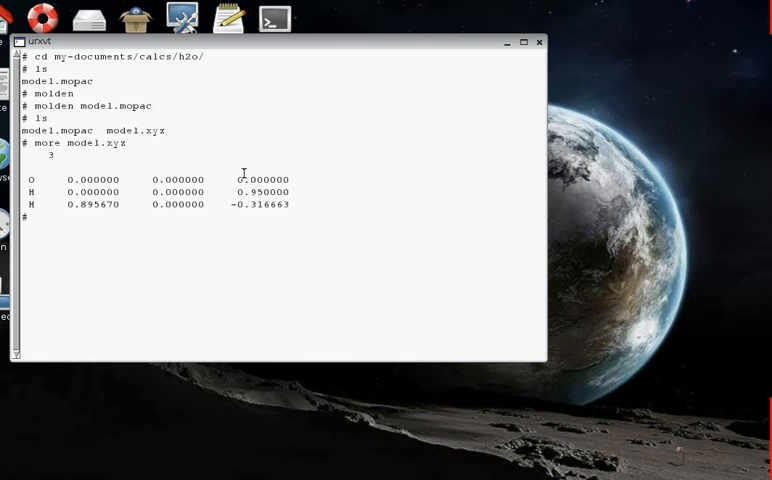
mouse_move(48, 192)
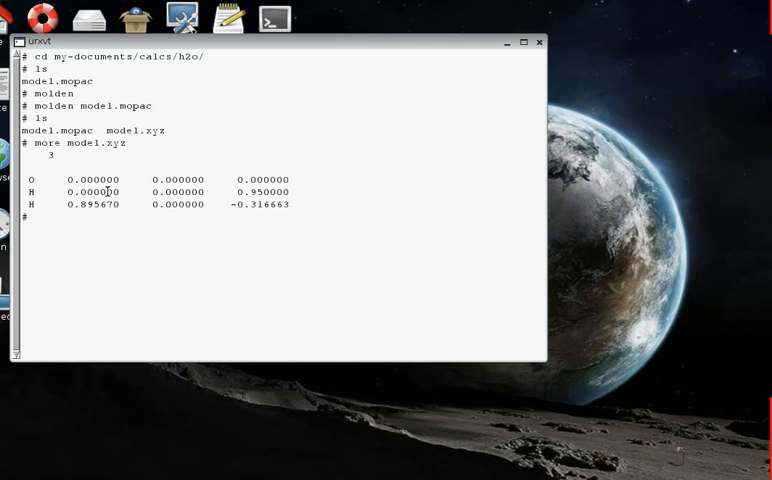
mouse_move(244, 197)
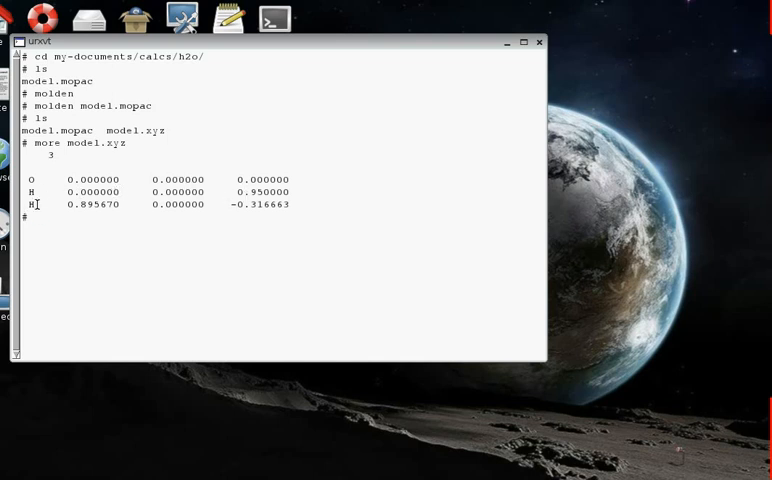
mouse_move(113, 213)
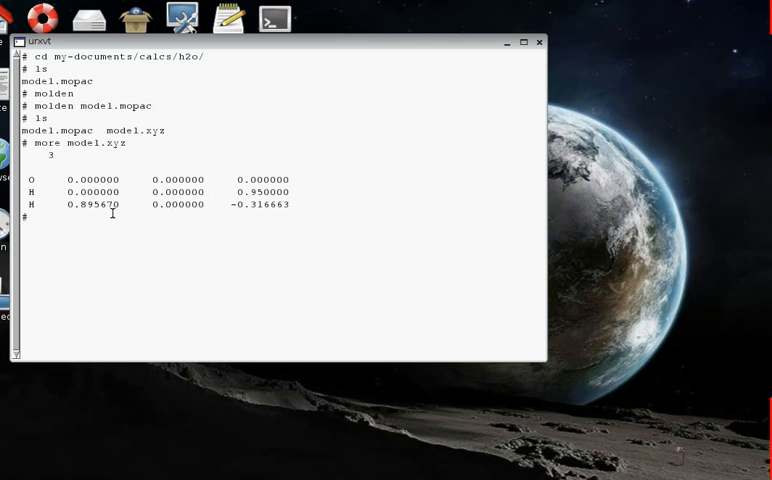
mouse_move(253, 209)
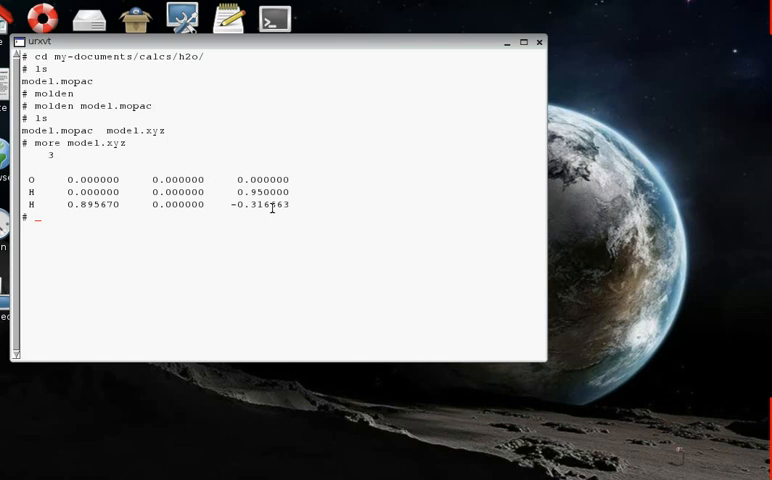
type("vi")
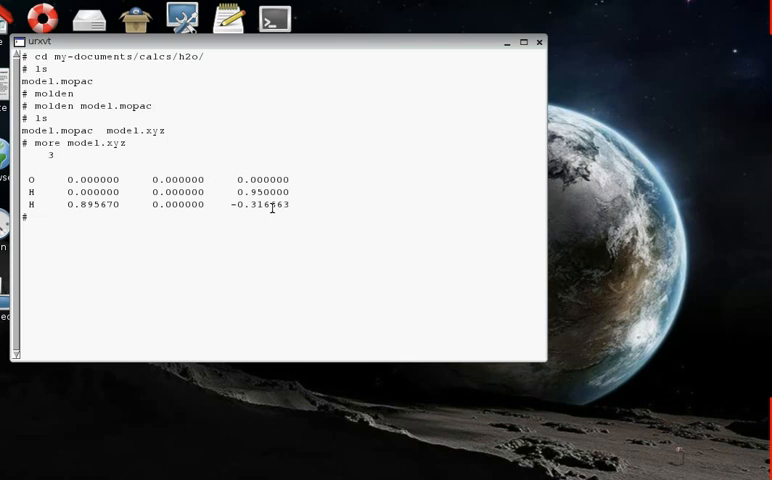
type("vi")
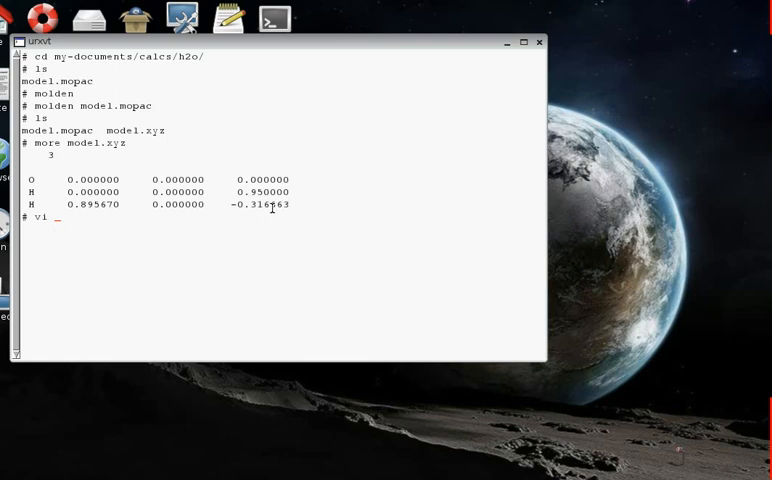
- Create and open a new, empty job.inp in vi
type("job.")
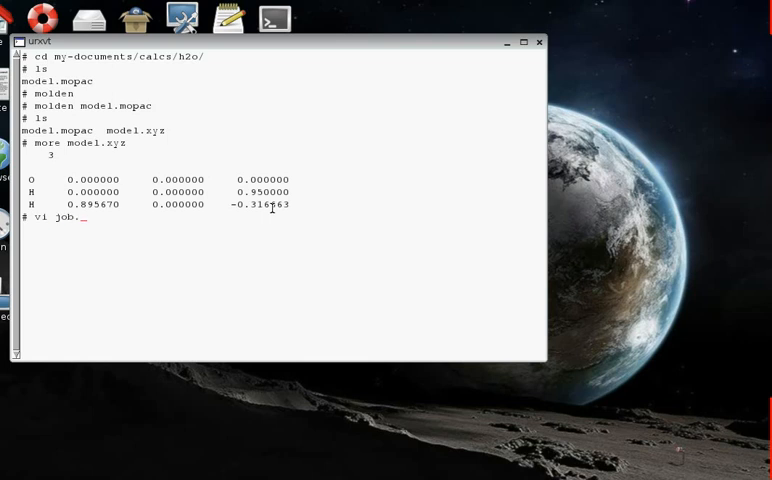
type("inp")
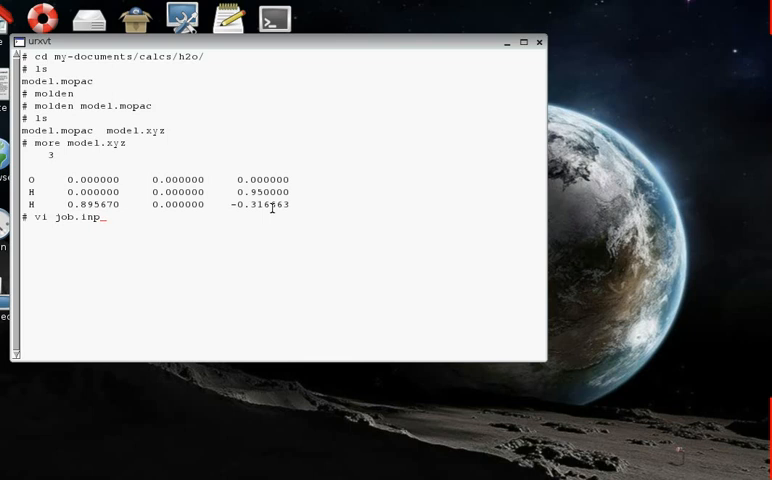
key("Return")
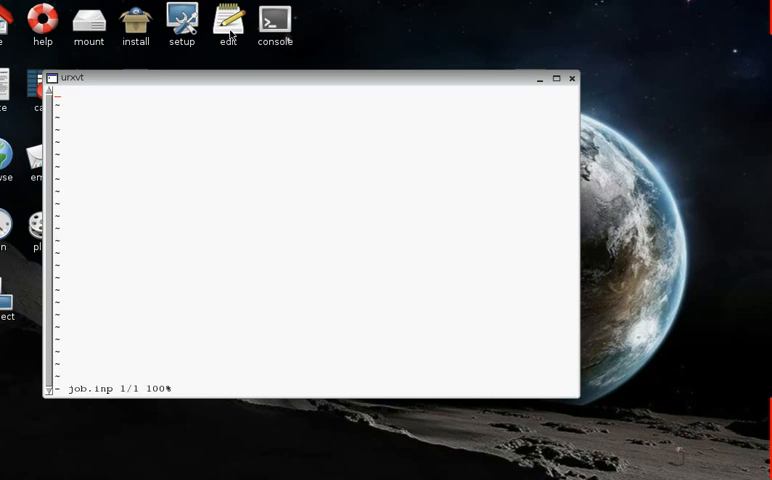
mouse_move(152, 126)
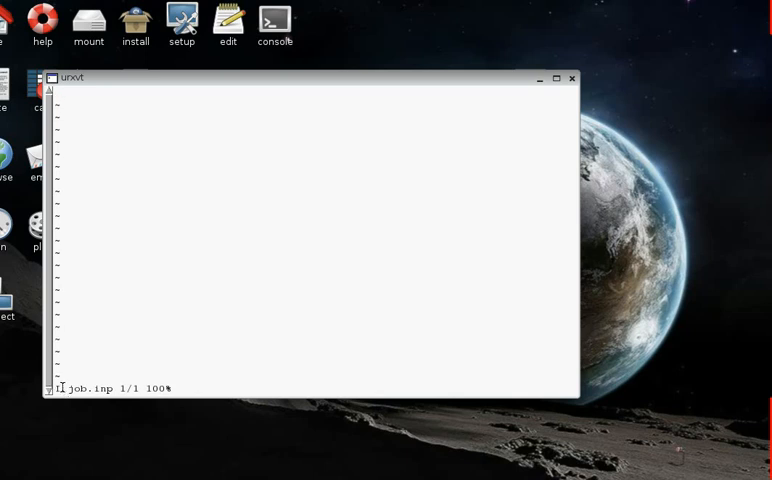
mouse_move(150, 369)
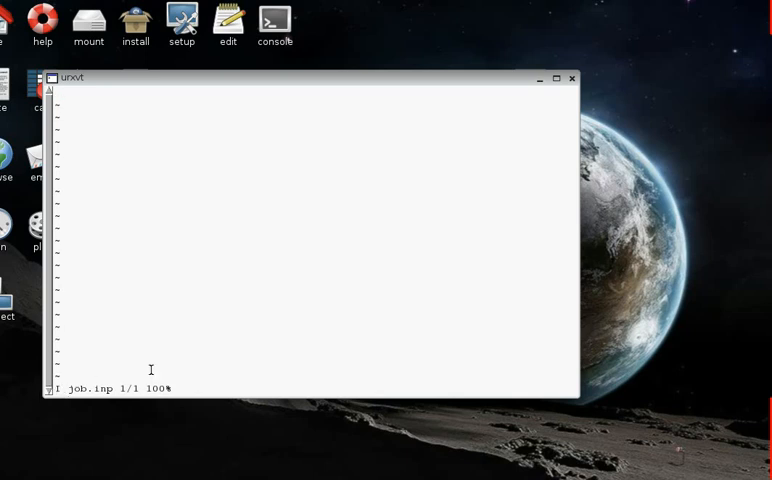
mouse_move(135, 236)
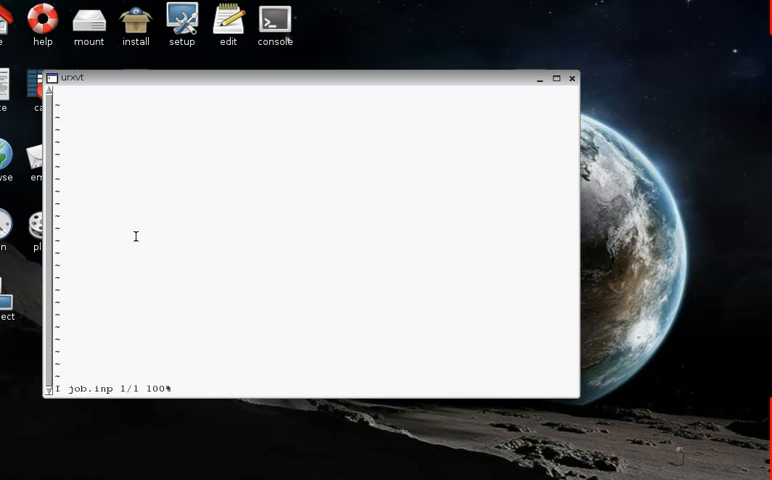
mouse_move(85, 96)
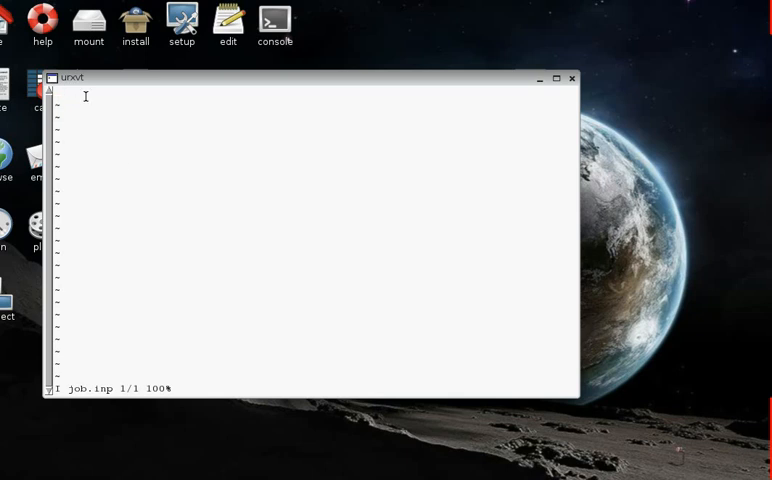
mouse_move(118, 126)
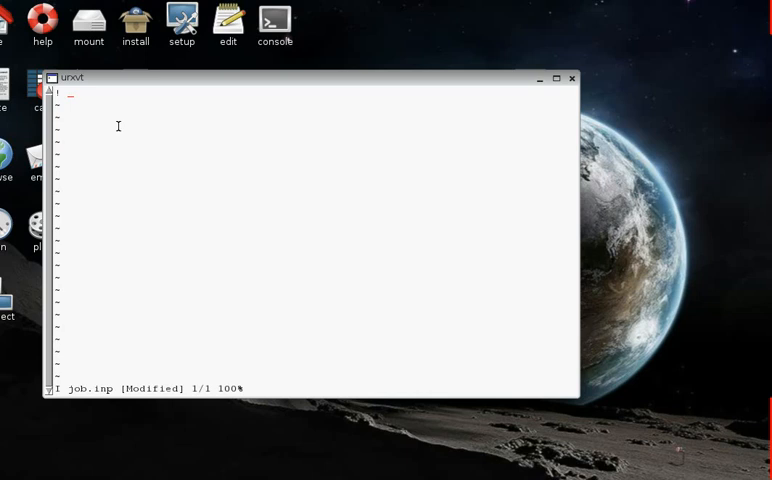
- Enter the keyword line '! good-opt', discarding the tried acc-opt, and start the '*' geometry line
type("goo")
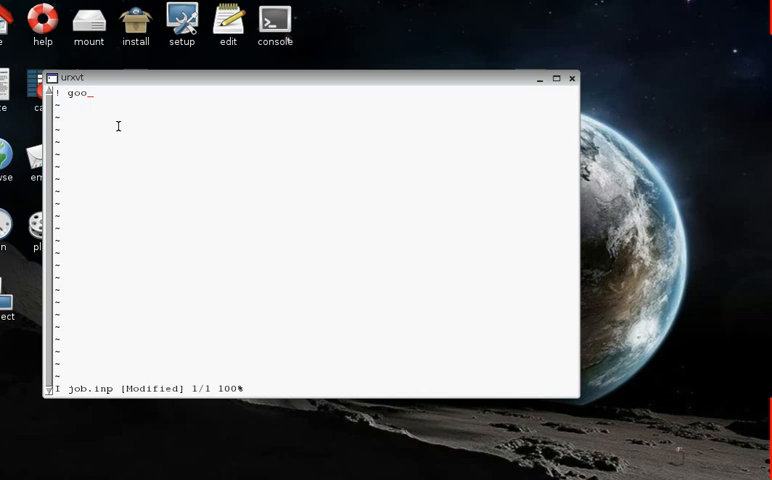
type("d-op")
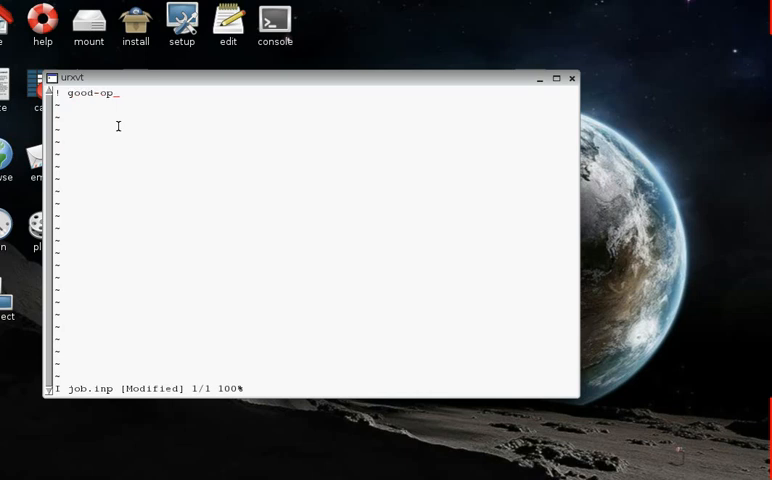
type("t")
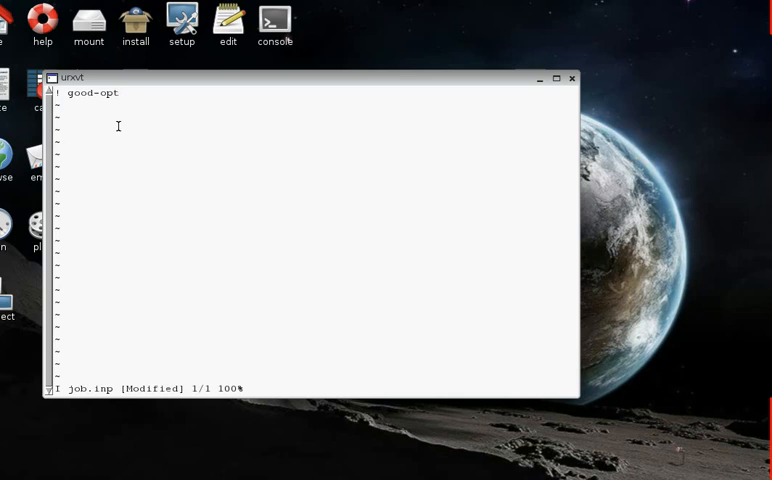
type("a")
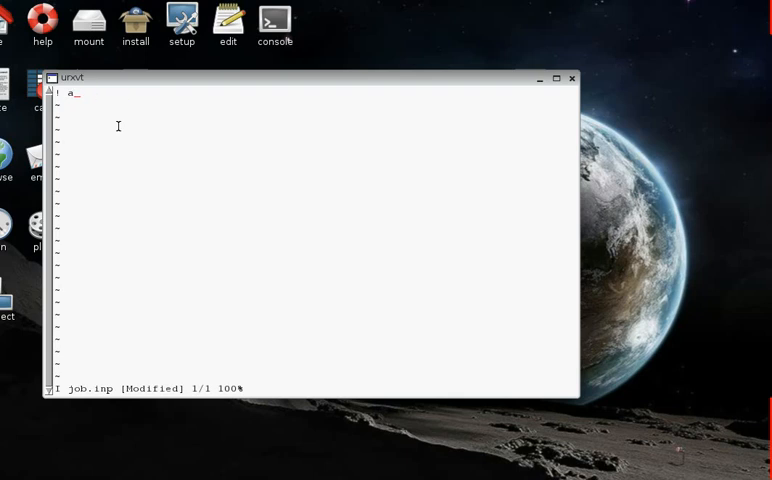
type("cc-opt")
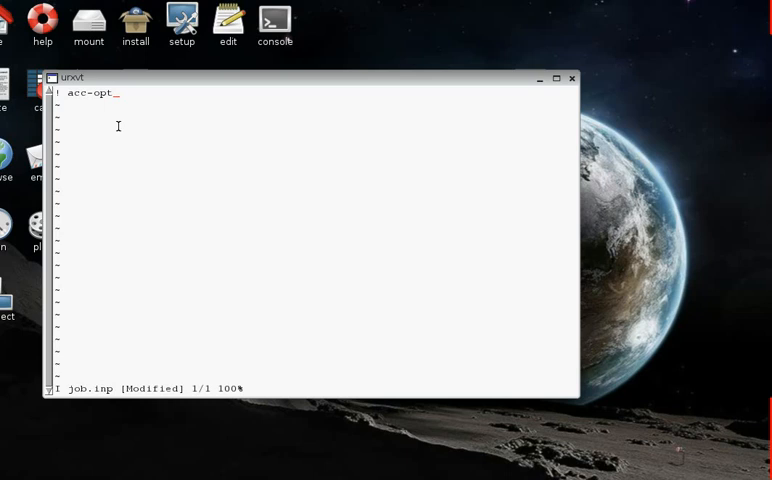
key("BackSpace")
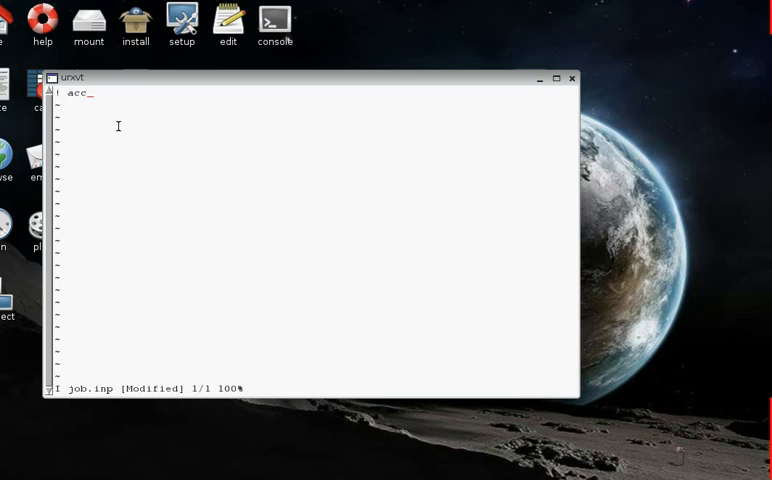
type("go")
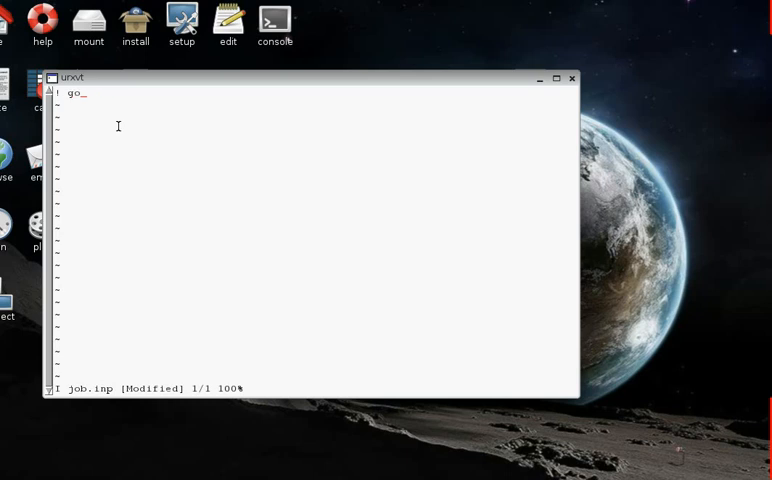
type("od-opt")
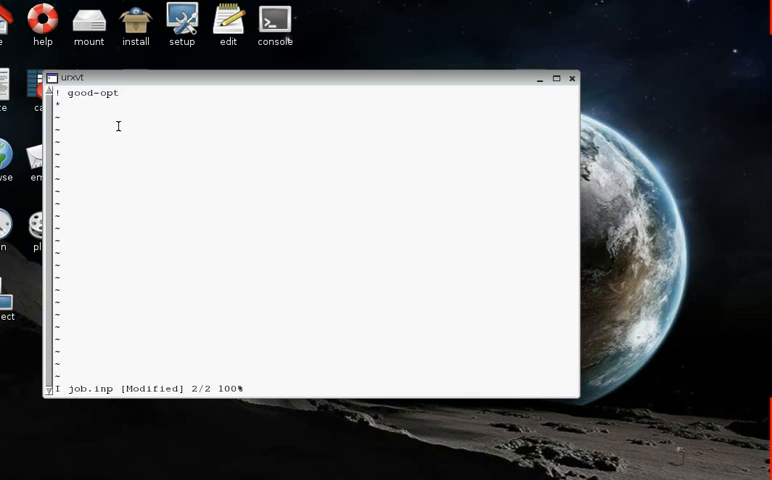
- Write 'xyzfile 0 1 model.xyz' after the asterisk, correcting the mistaken job.xyz name
type("xyz")
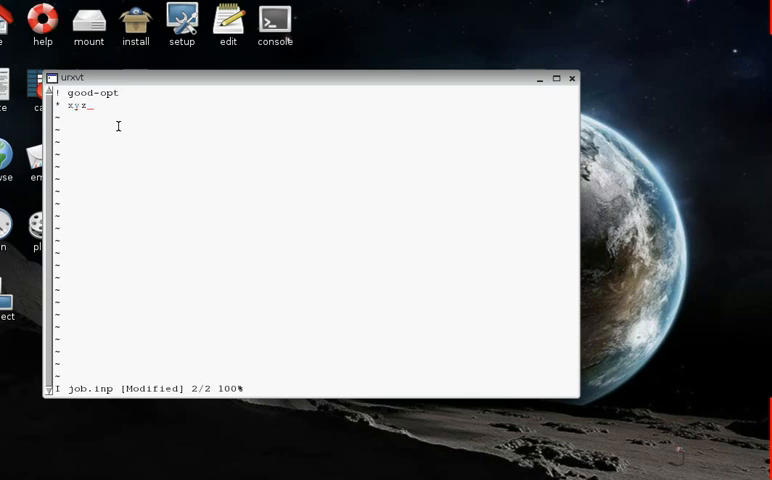
type("file")
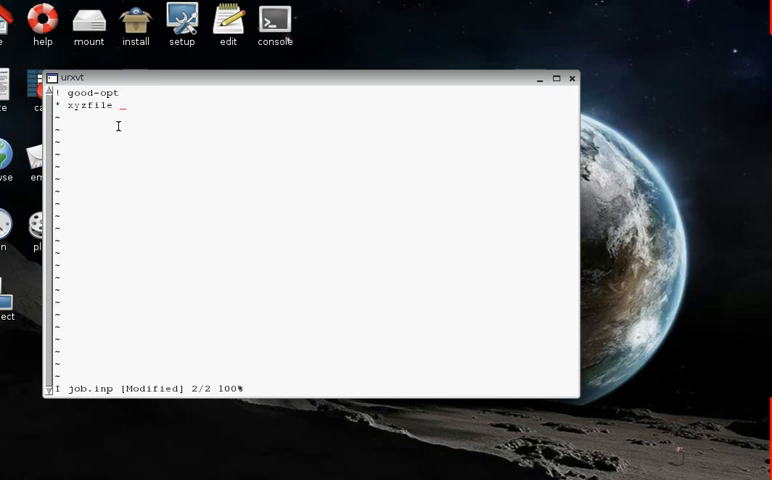
type("0")
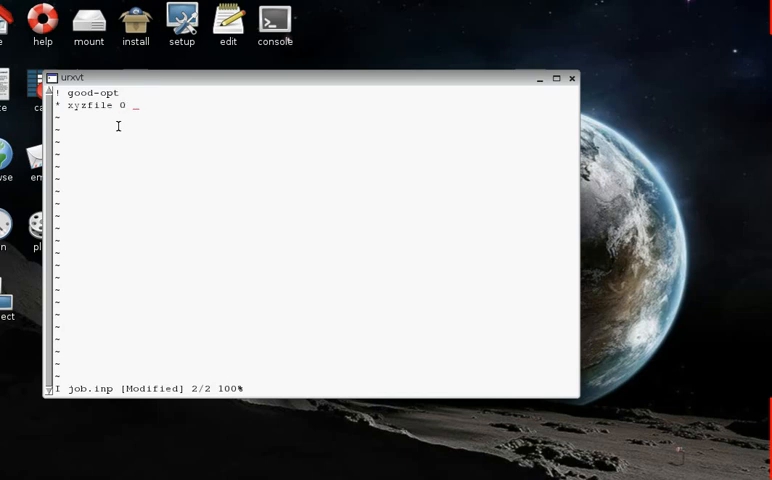
type("1")
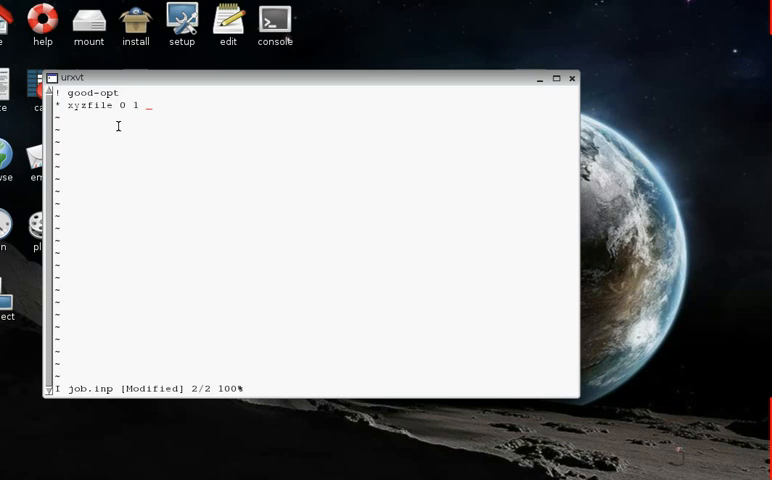
type("job.xy")
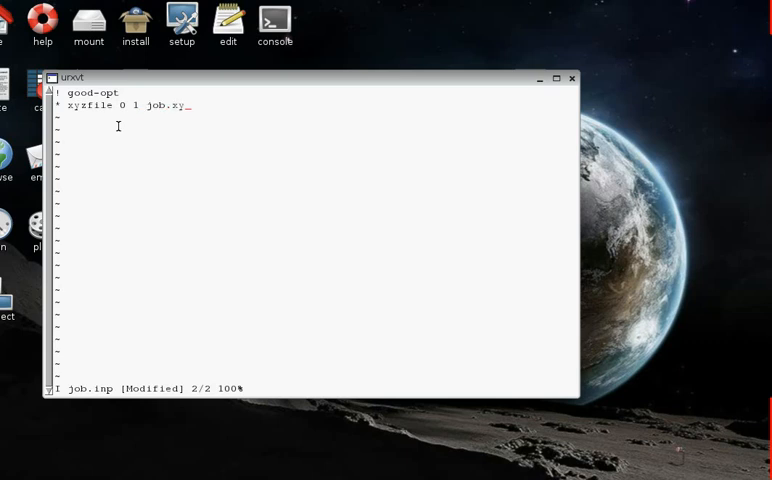
key("BackSpace")
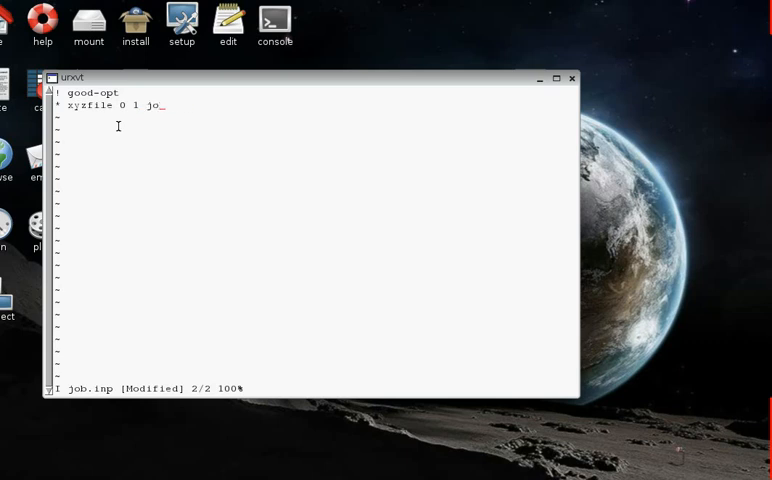
type("model")
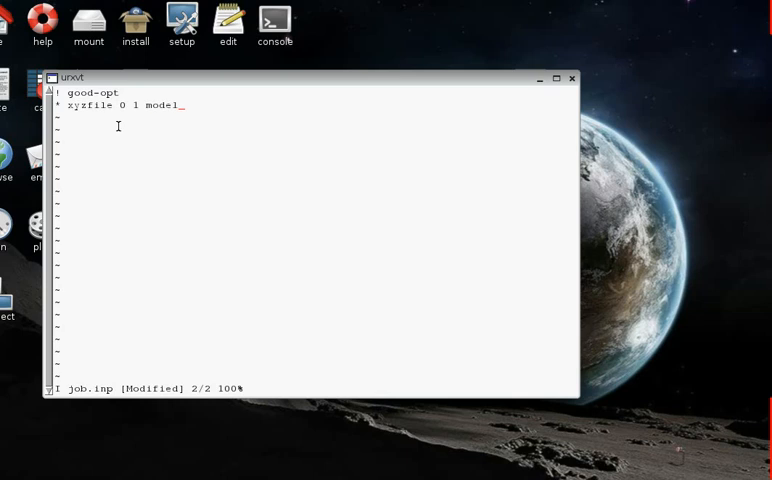
type(".xyz")
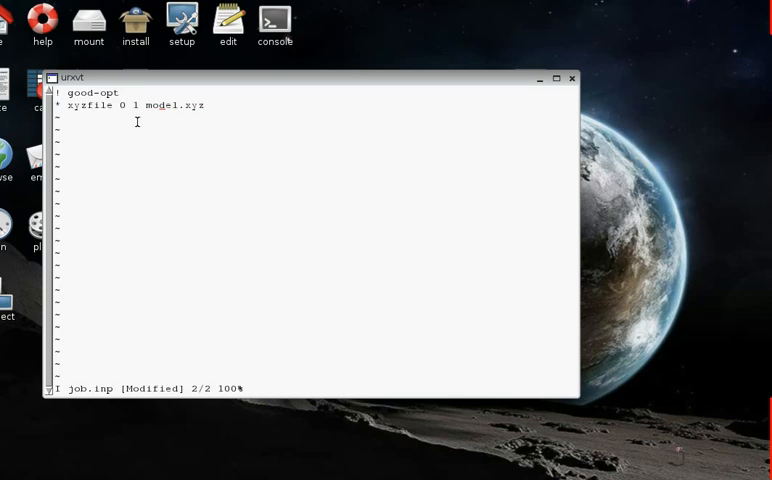
mouse_move(130, 116)
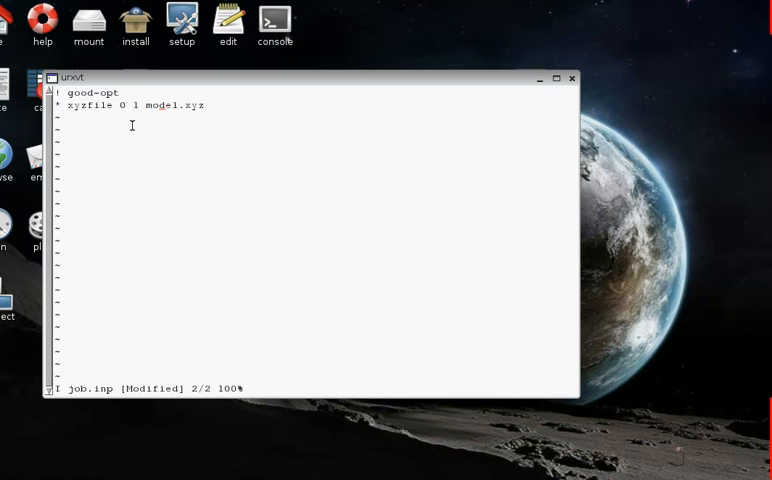
mouse_move(140, 120)
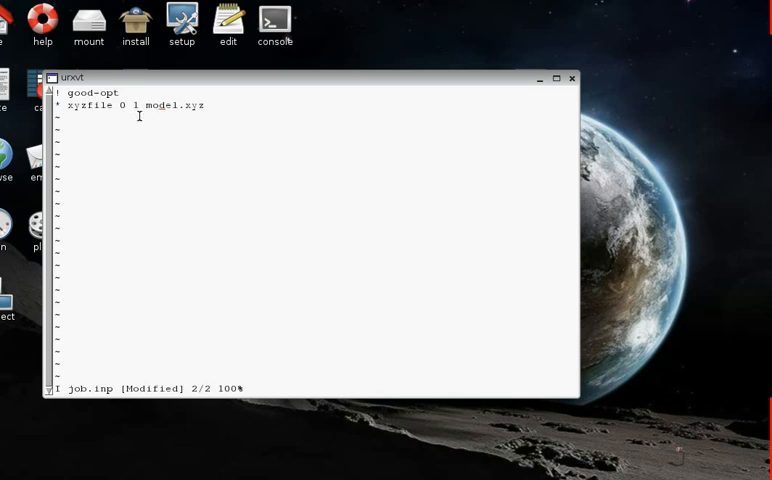
mouse_move(142, 115)
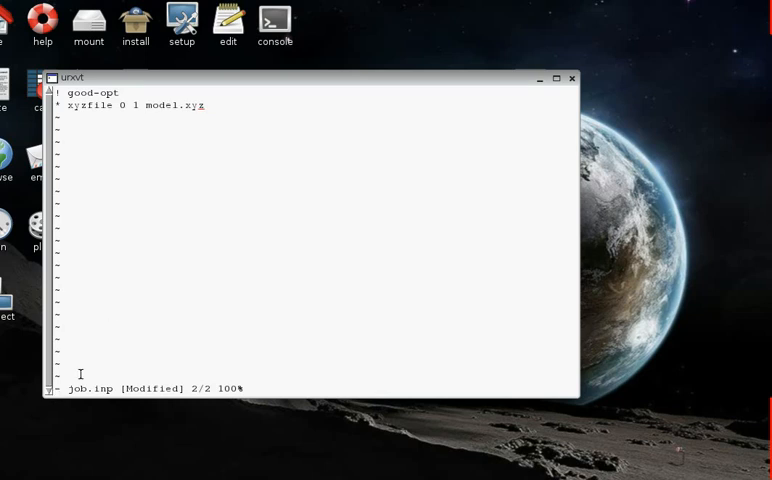
mouse_move(228, 218)
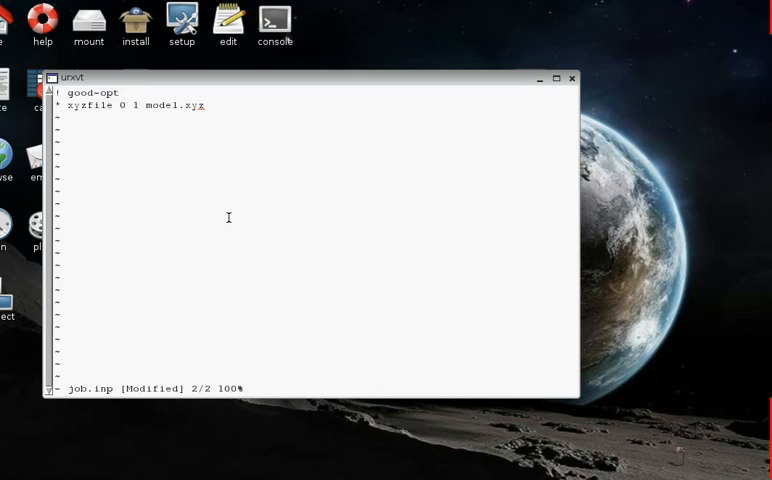
- Save job.inp with :wq and list the folder showing job.inp, model.mopac and model.xyz
type(":")
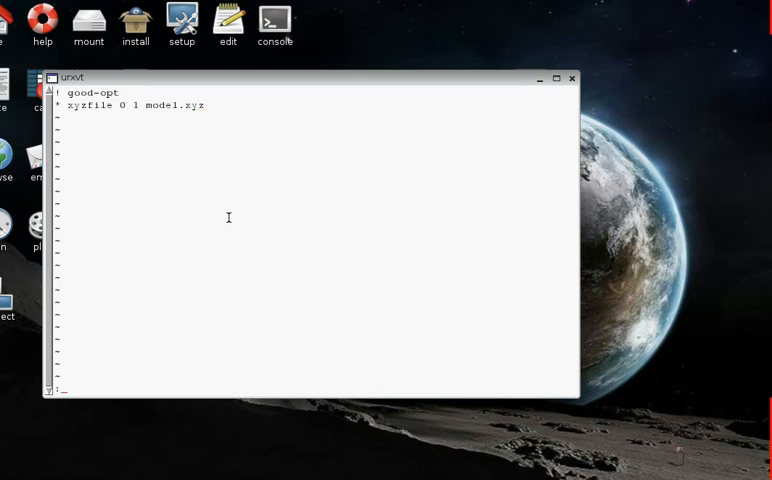
mouse_move(111, 351)
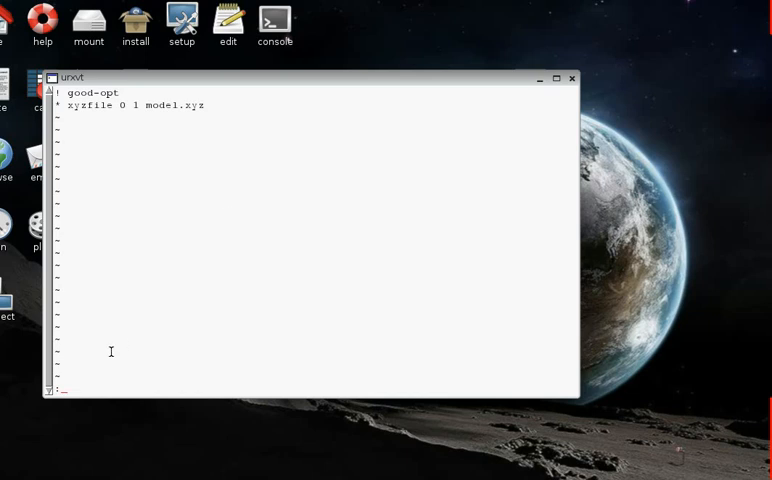
type(":wq")
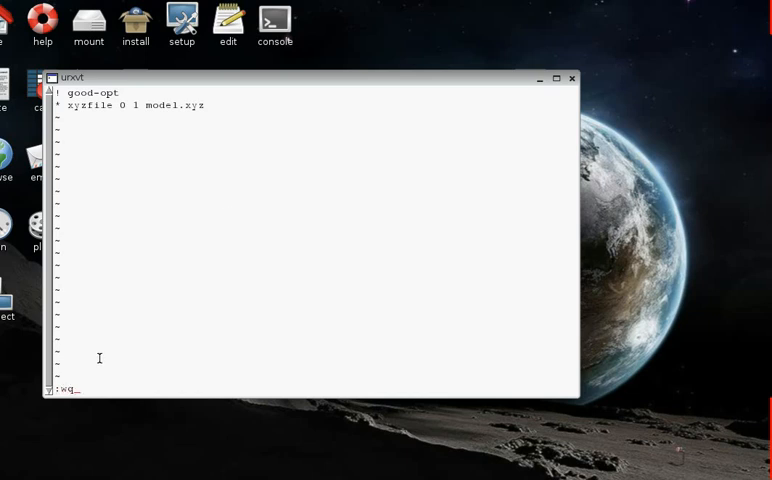
key("Return")
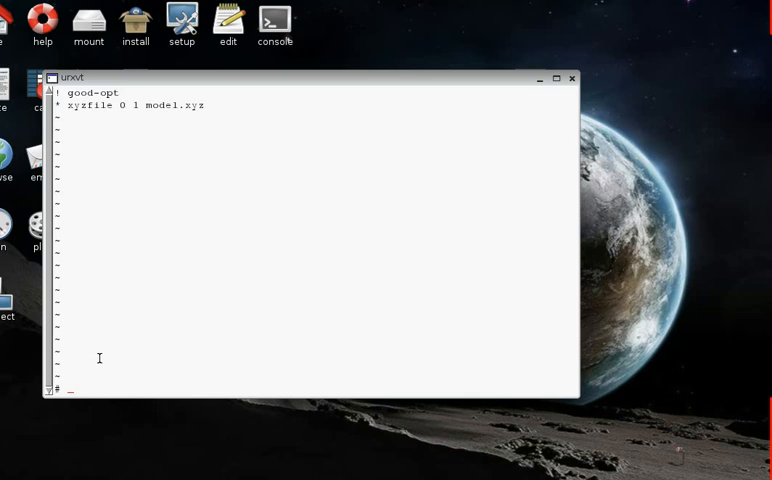
type("ls")
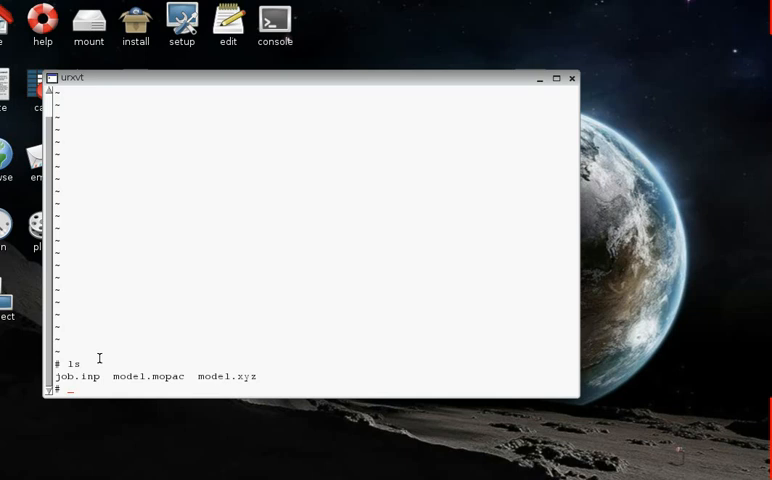
- Print job.inp with more, confirming '! good-opt' and '* xyzfile 0 1 model.xyz'
type("more")
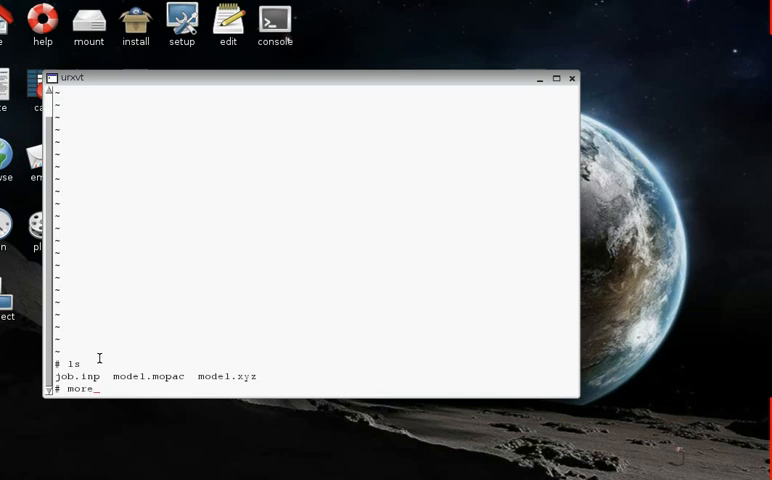
type("job.i")
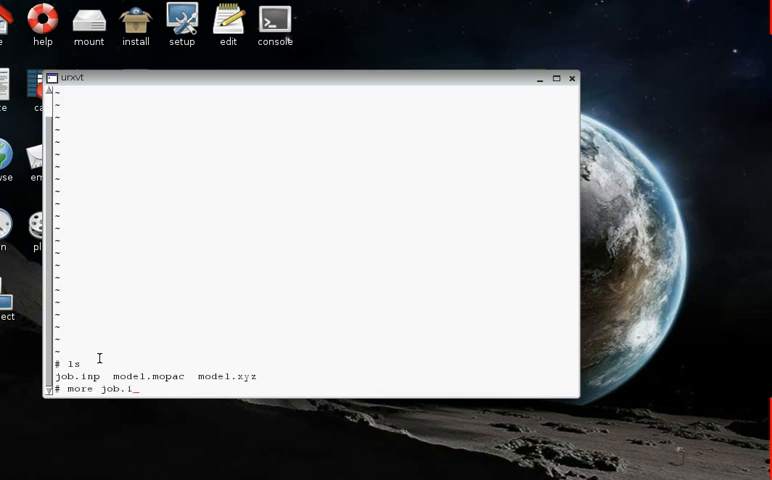
key("Return")
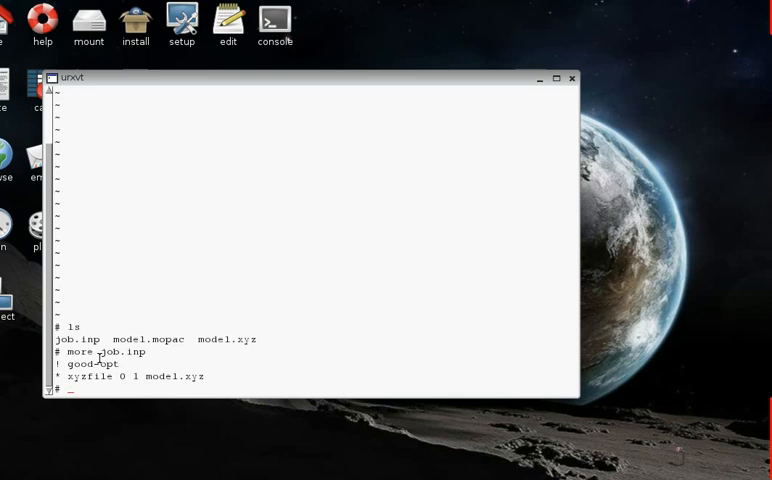
mouse_move(294, 295)
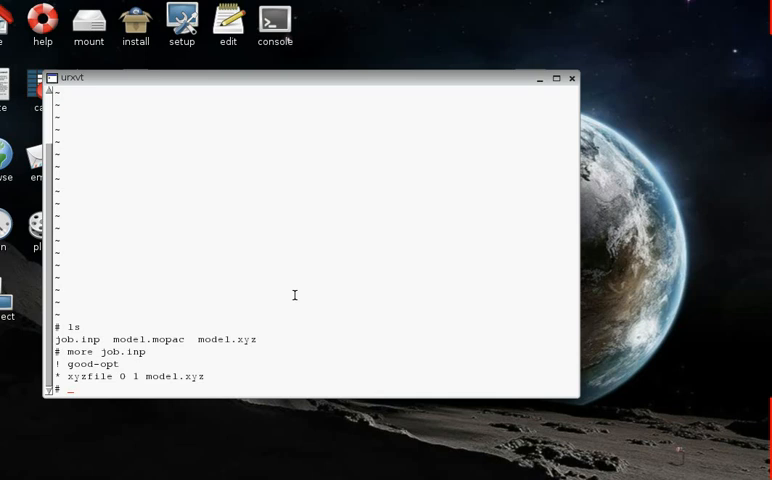
- Run 'orca job.inp >& job.out &' to start the ORCA job in the background
type("o")
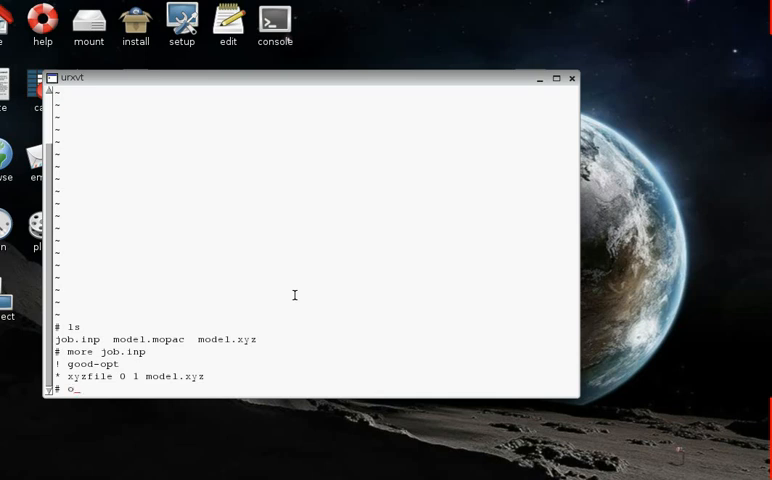
type("rc")
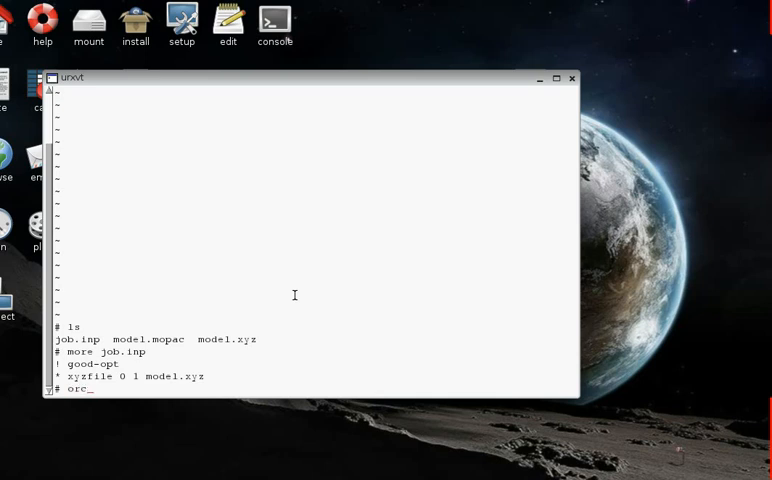
type("a job.")
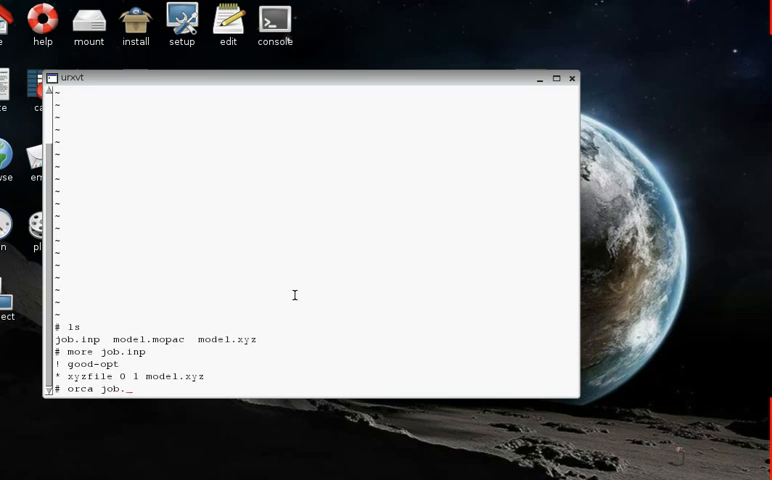
type("inp")
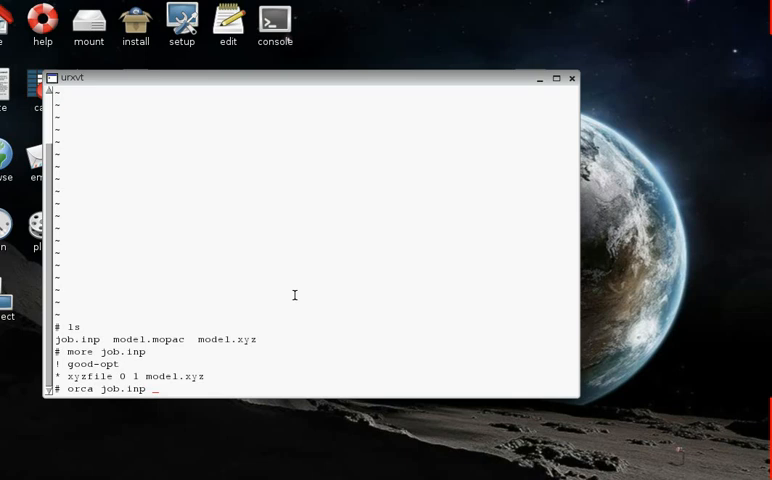
type(">&")
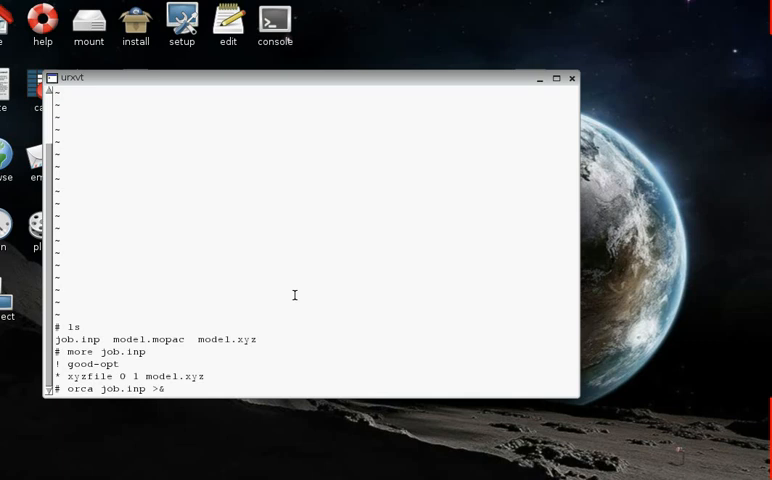
type("job.")
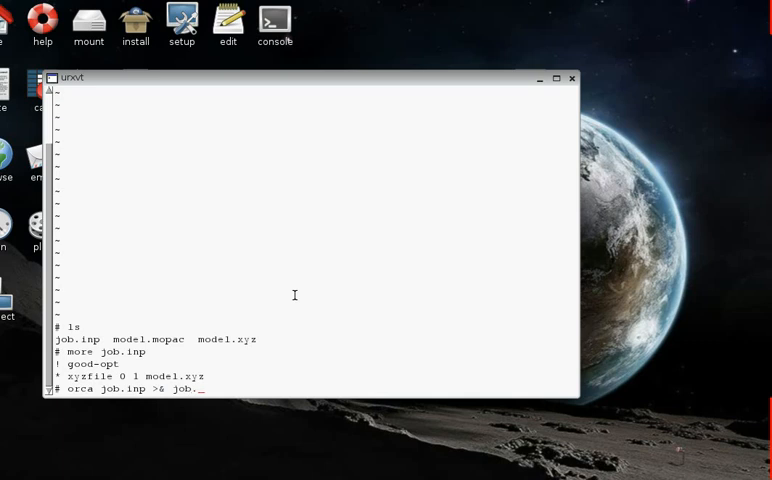
type("out &")
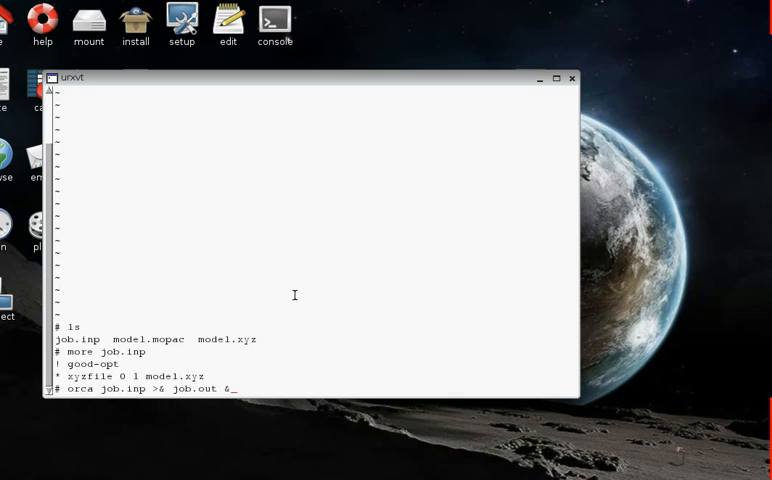
key("Return")
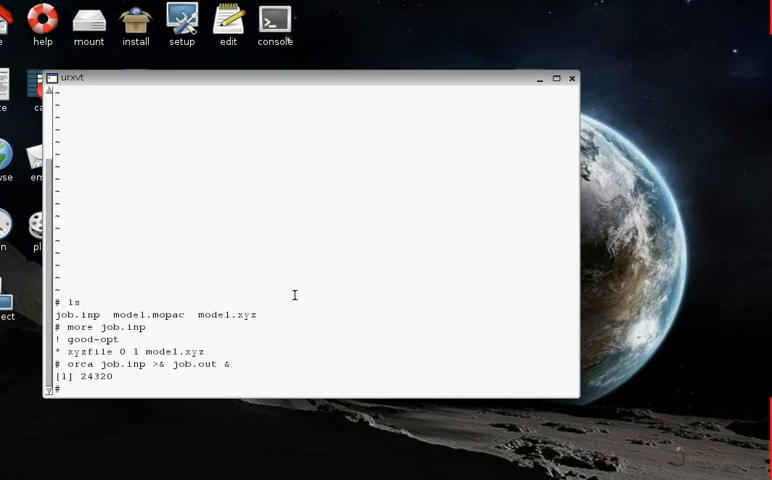
mouse_move(117, 327)
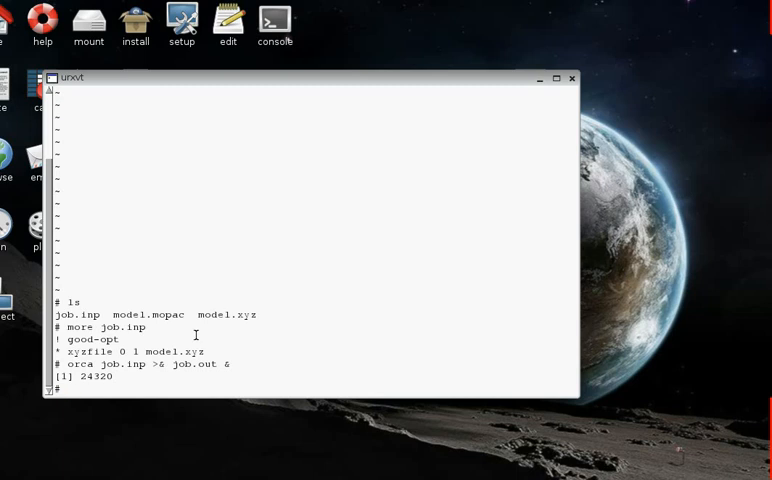
- Follow job.out with tail -f, scrolling until 'OPTIMIZATION RUN DONE' appears
type("tail")
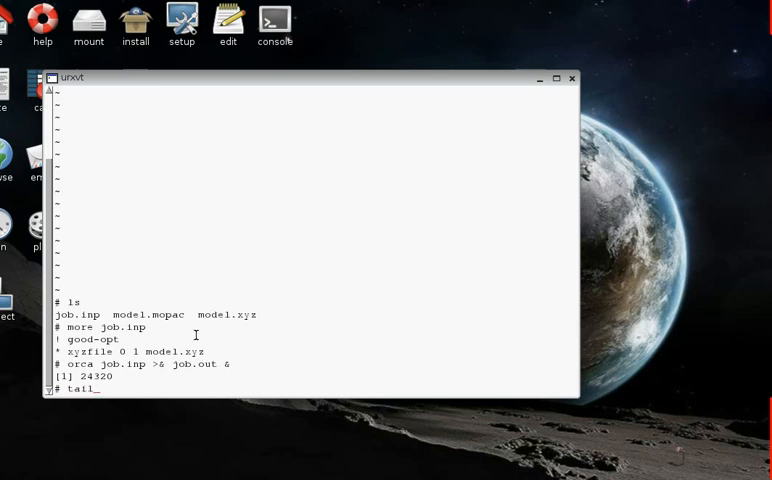
type("-f")
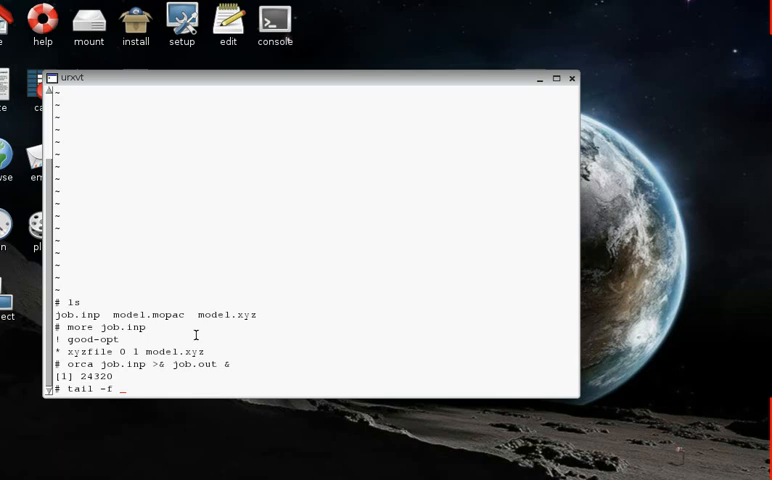
type("job.out")
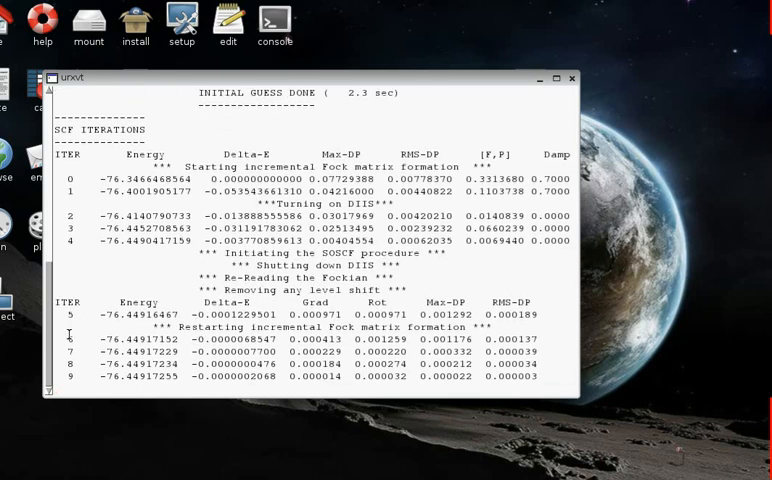
scroll("down", 3)
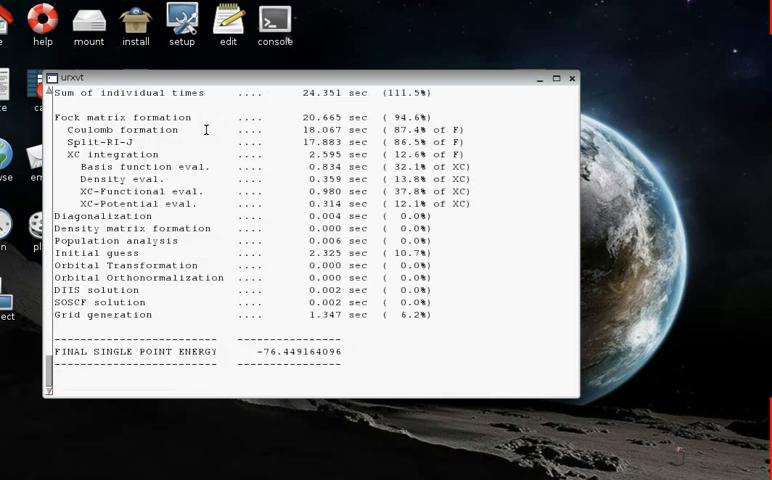
scroll("down", 3)
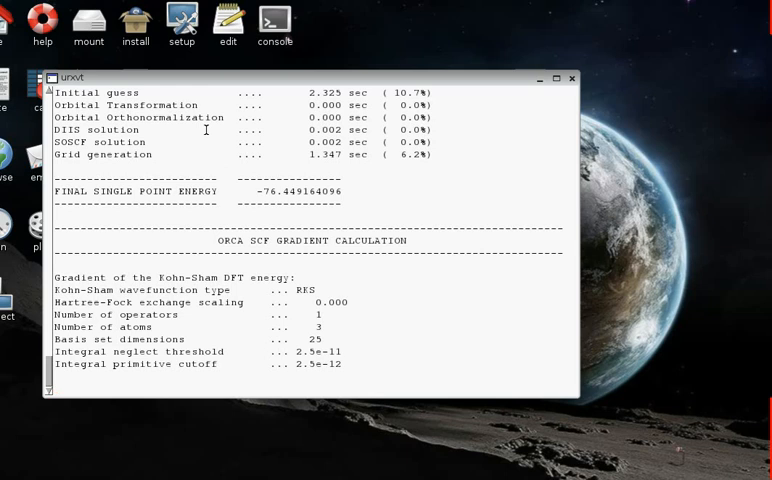
mouse_move(418, 255)
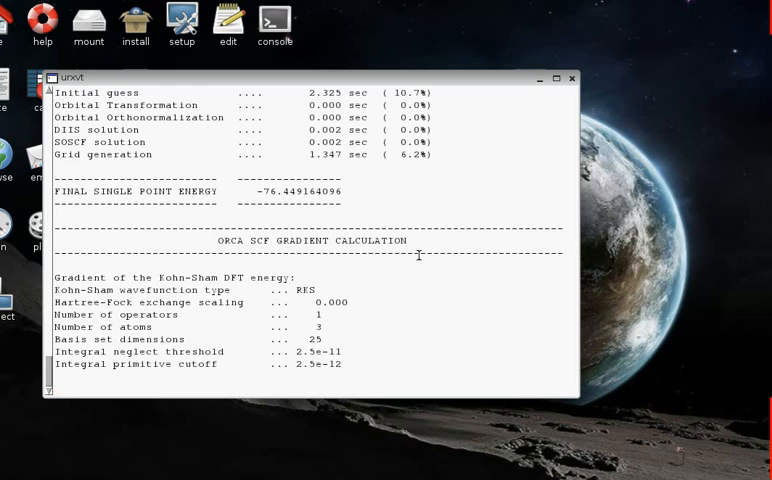
scroll("down", 3)
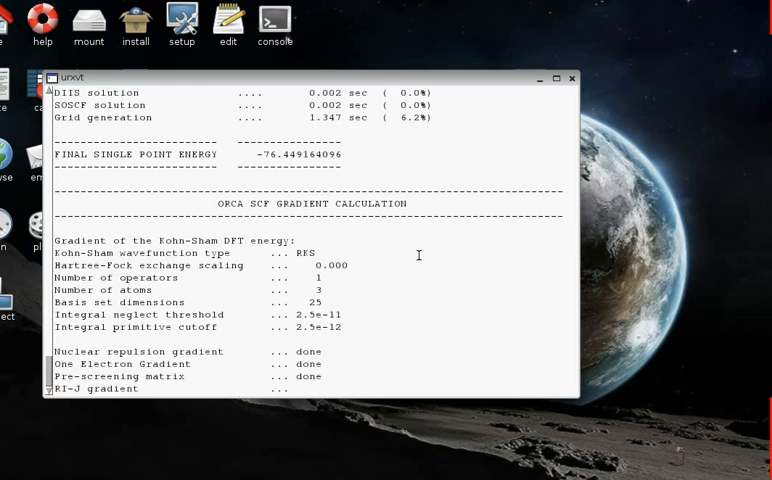
scroll("down", 3)
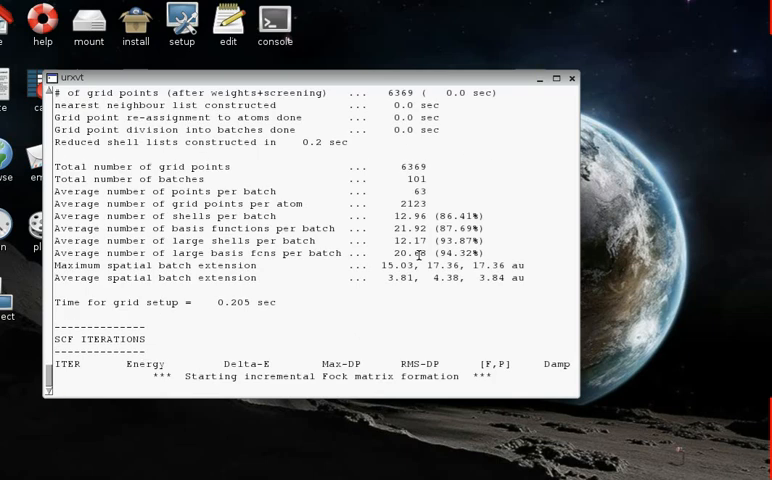
scroll("down", 3)
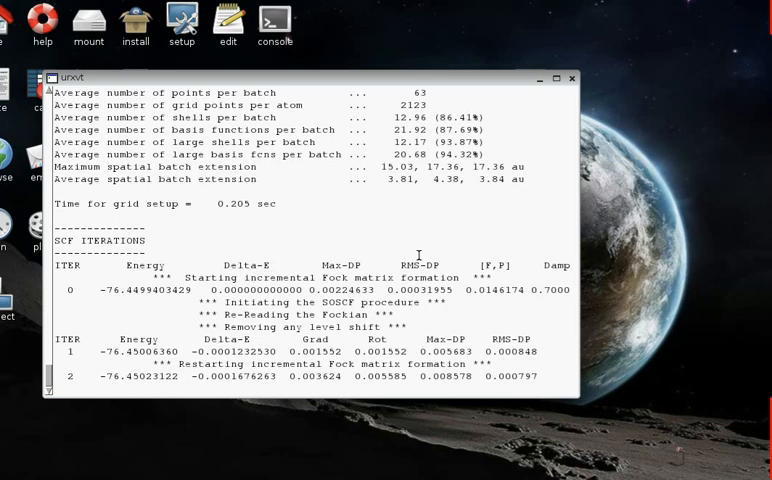
scroll("down", 3)
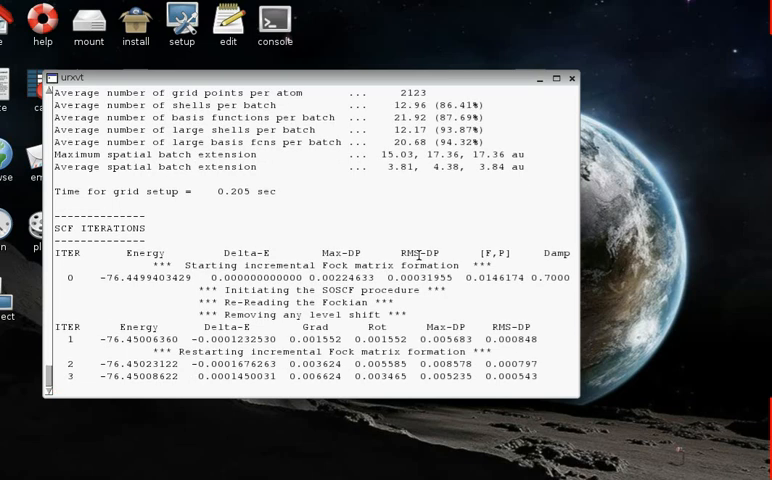
scroll("down", 3)
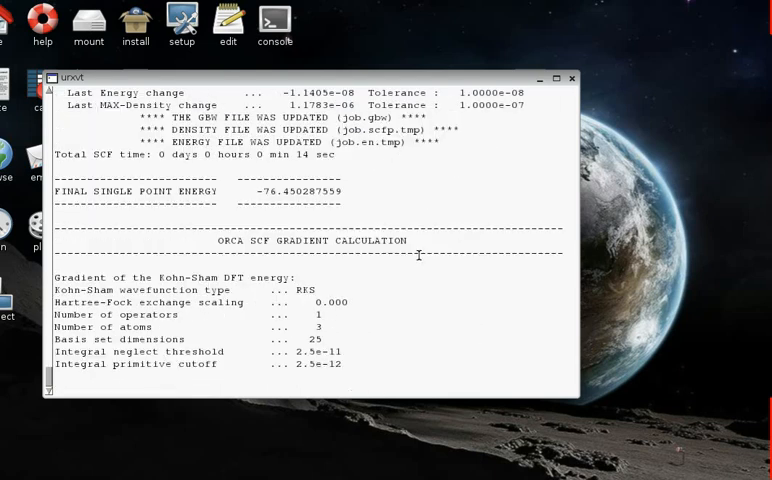
scroll("down", 3)
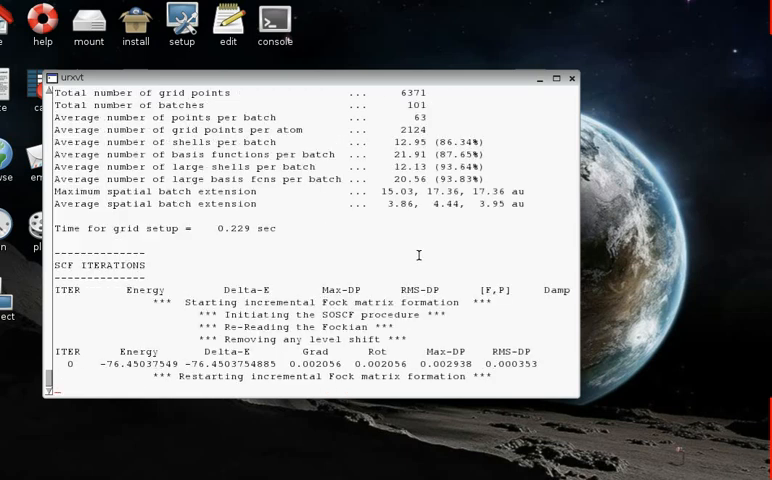
scroll("down", 3)
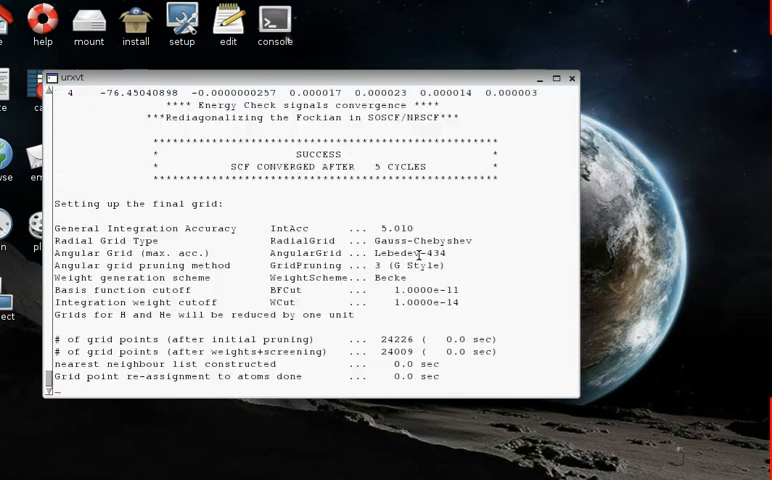
scroll("down", 3)
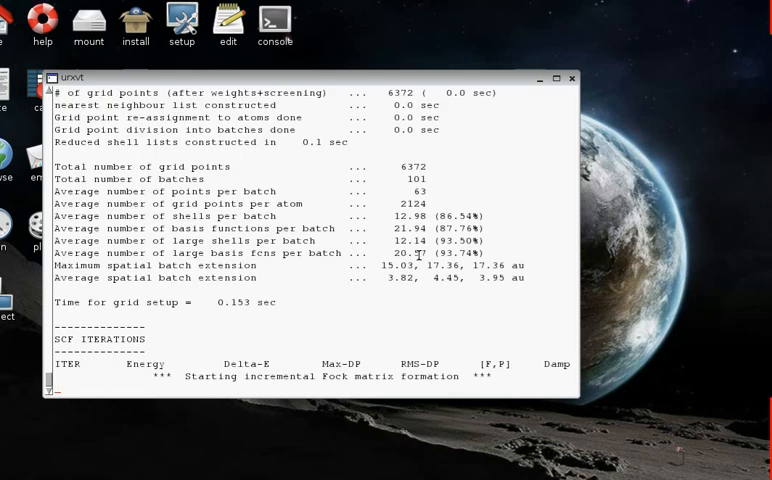
scroll("down", 3)
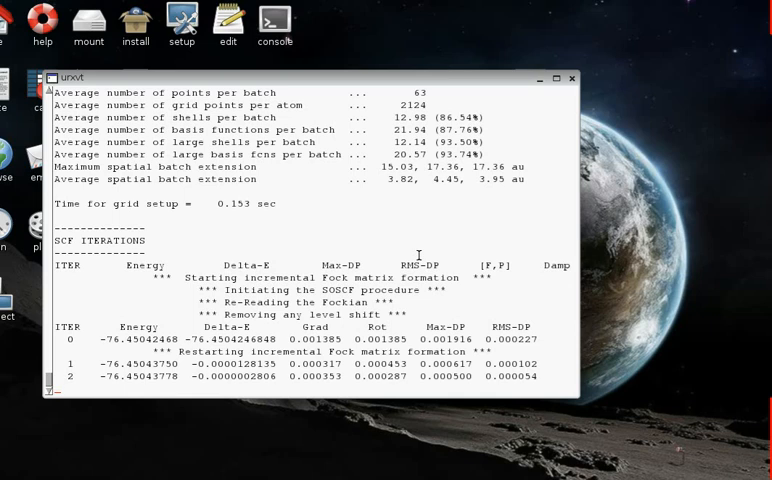
scroll("down", 3)
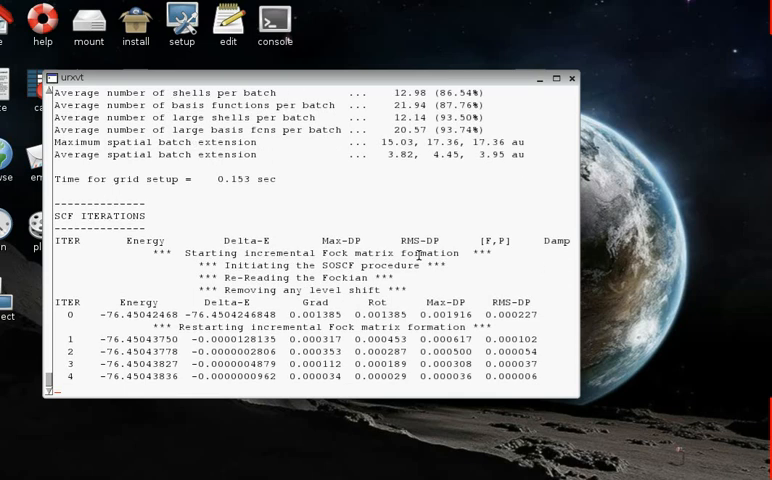
scroll("down", 3)
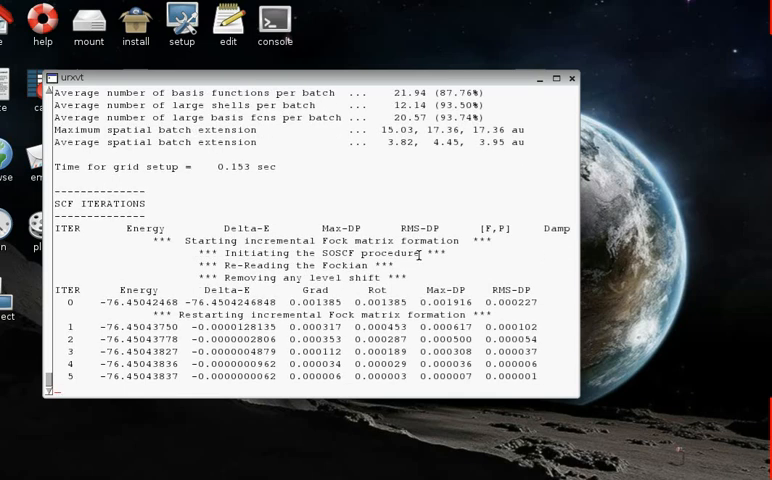
scroll("down", 3)
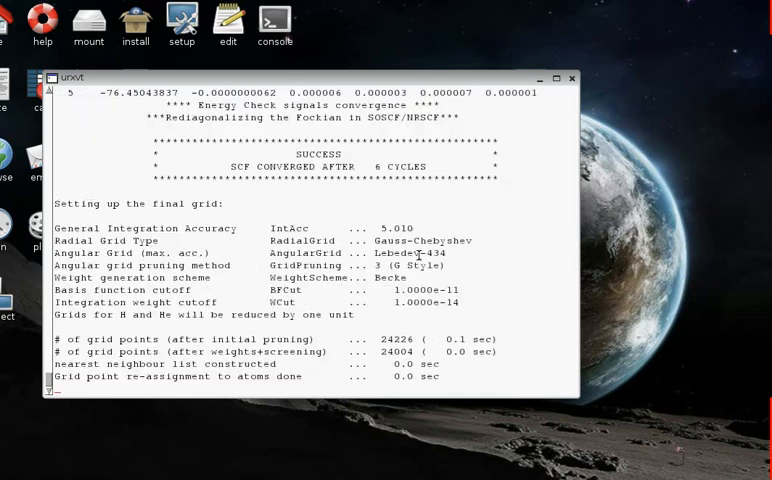
scroll("down", 3)
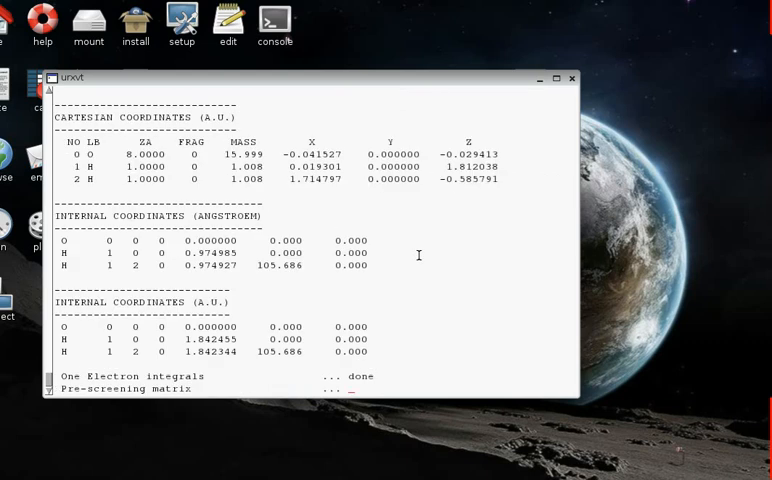
scroll("down", 3)
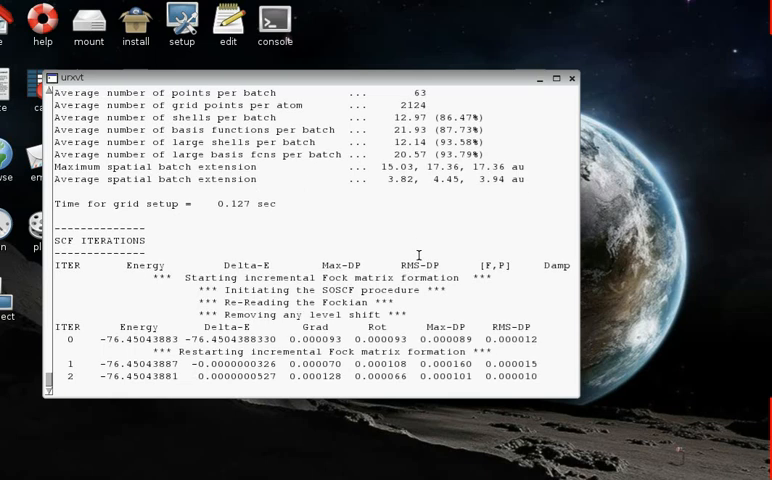
scroll("down", 3)
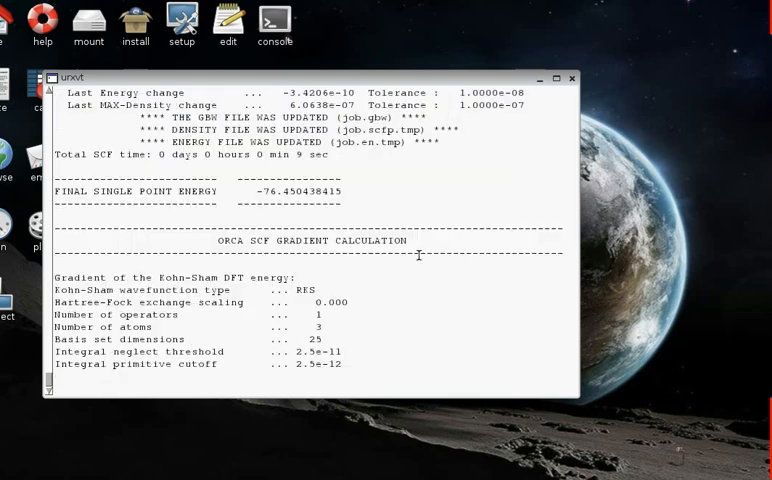
scroll("down", 3)
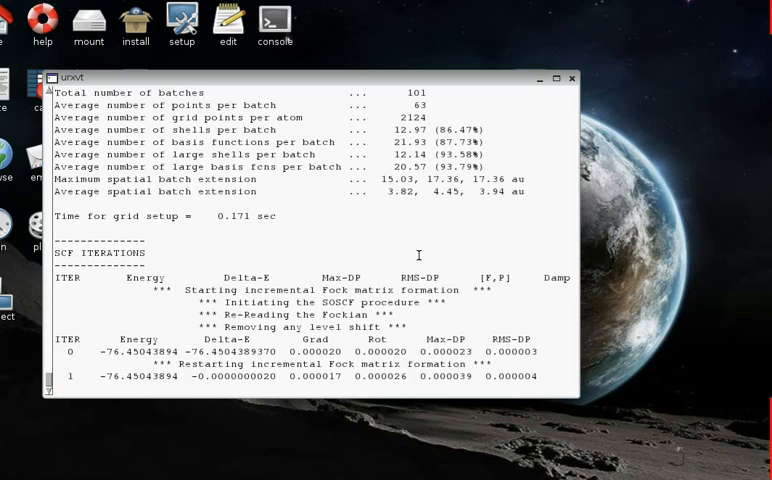
scroll("down", 3)
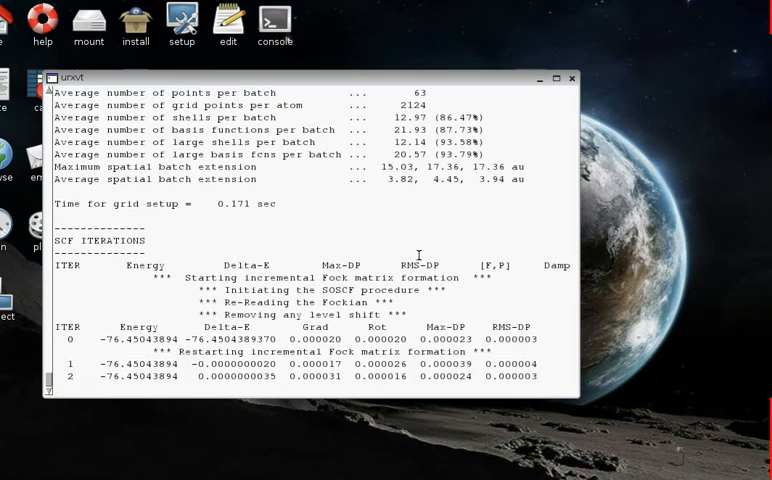
scroll("down", 3)
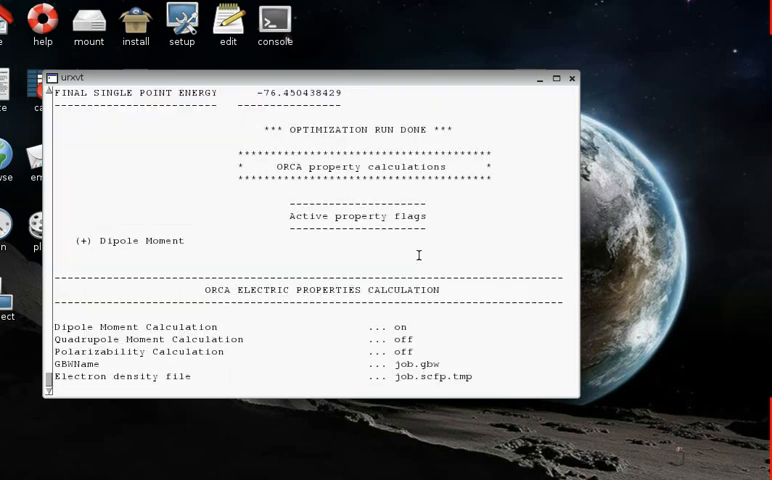
- Scroll down to read water's dipole moment (2.30080 Debye) and the normal-termination timings
scroll("down", 3)
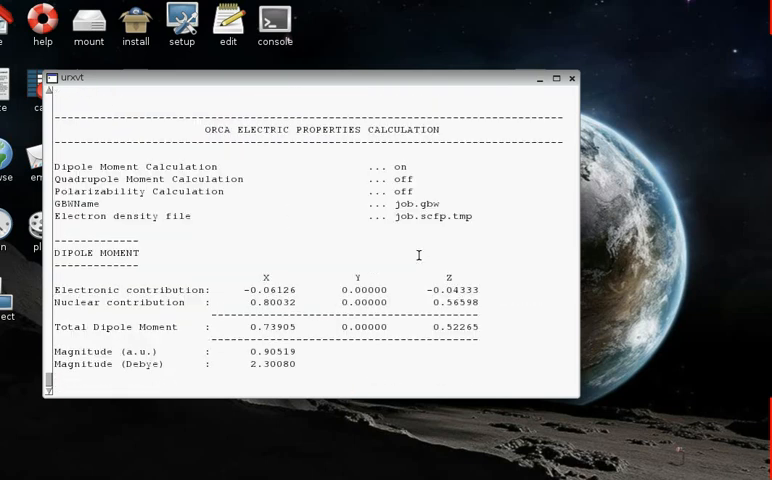
scroll("down", 3)
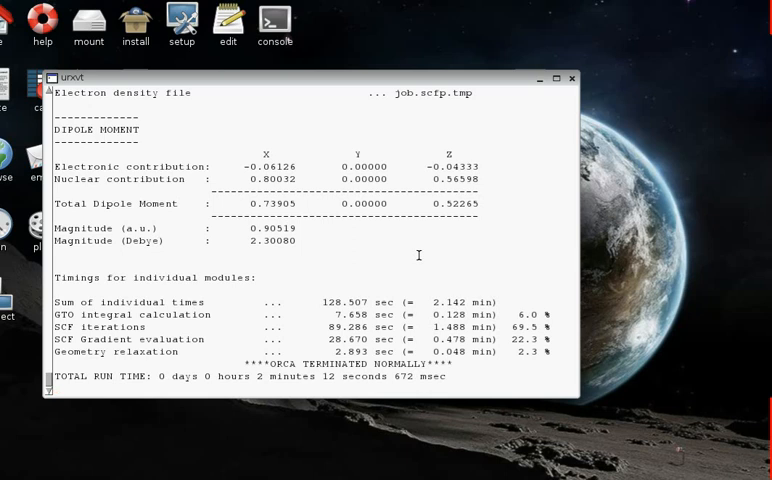
mouse_move(260, 382)
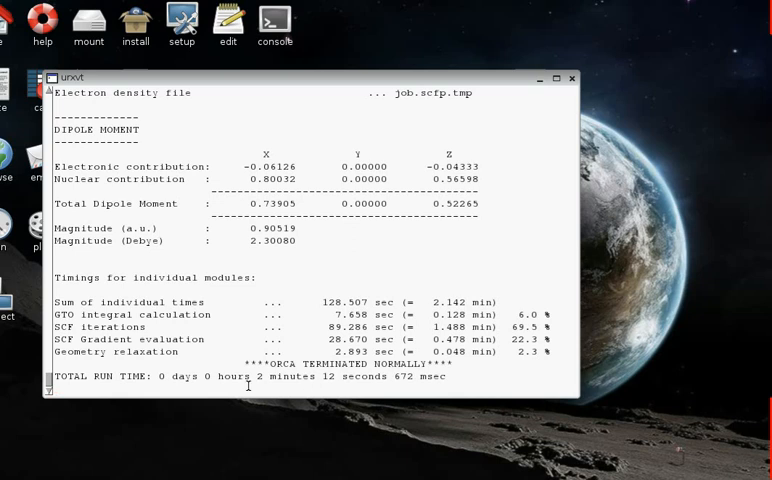
mouse_move(414, 244)
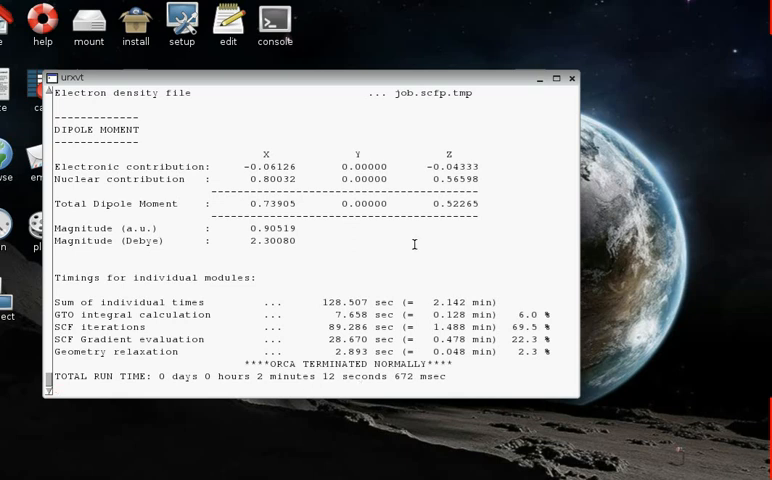
mouse_move(319, 266)
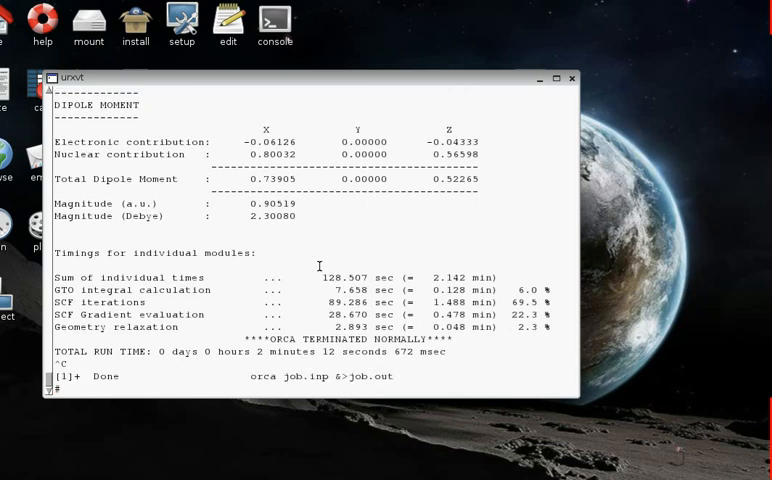
- List the ORCA result files with ls, then ls -lt for sizes and dates, newest first
type("ls")
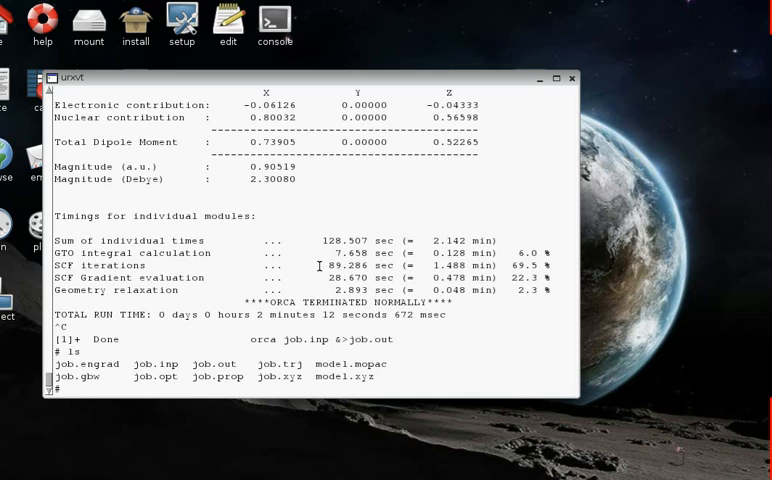
type("ls -lt")
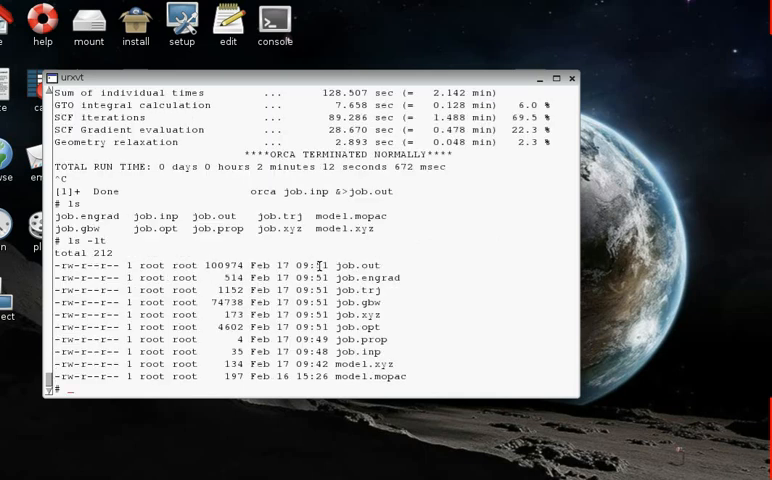
mouse_move(439, 264)
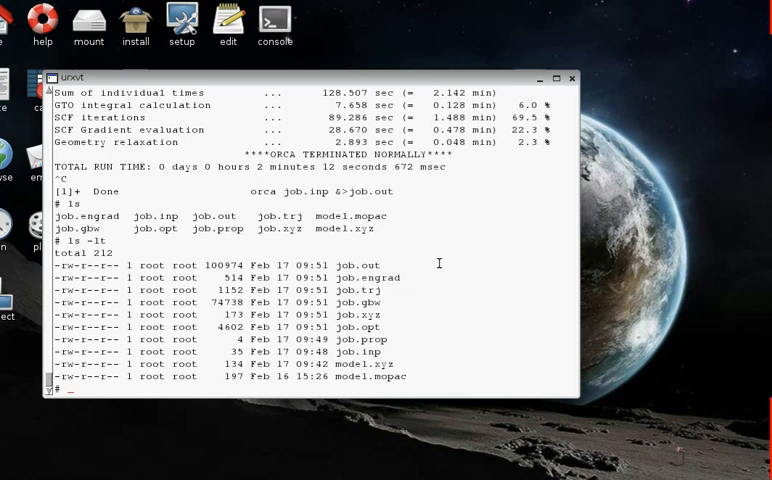
- Launch Molden on the optimized structure file job.xyz
type("molden")
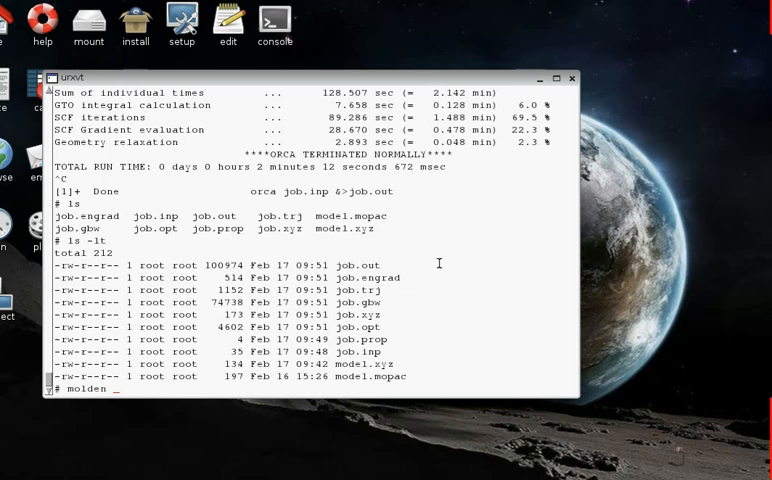
type("job.xy")
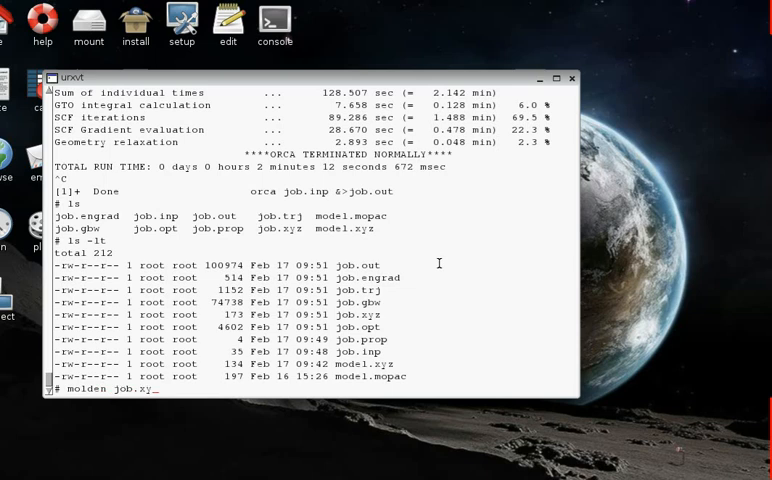
key("Return")
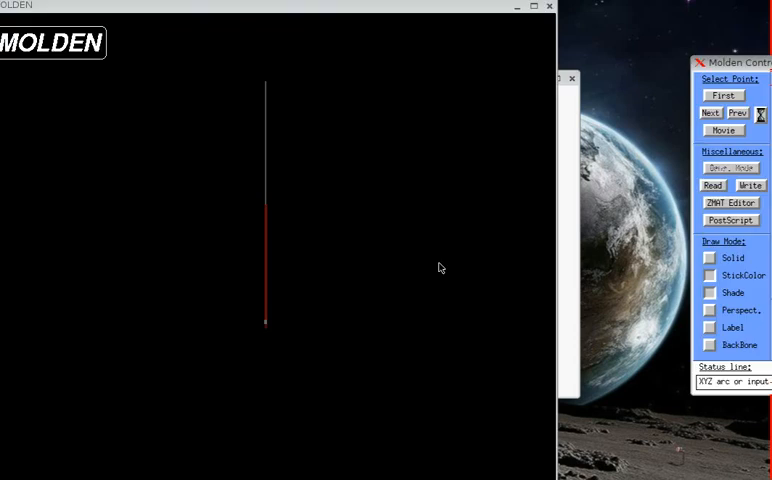
mouse_move(659, 83)
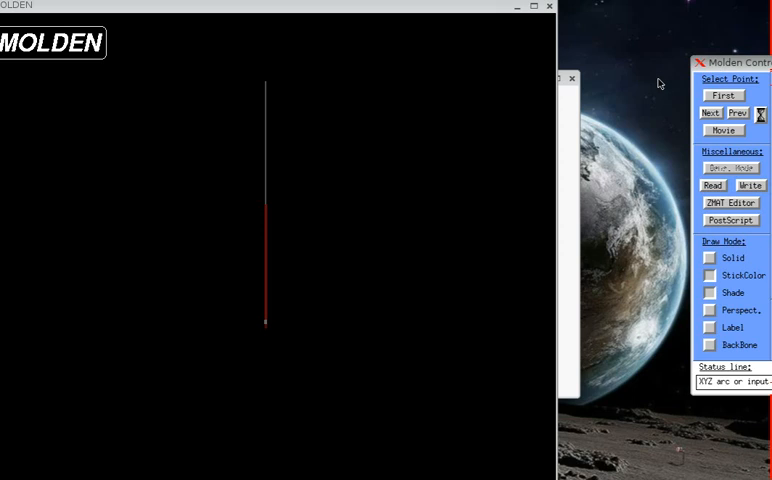
mouse_move(699, 80)
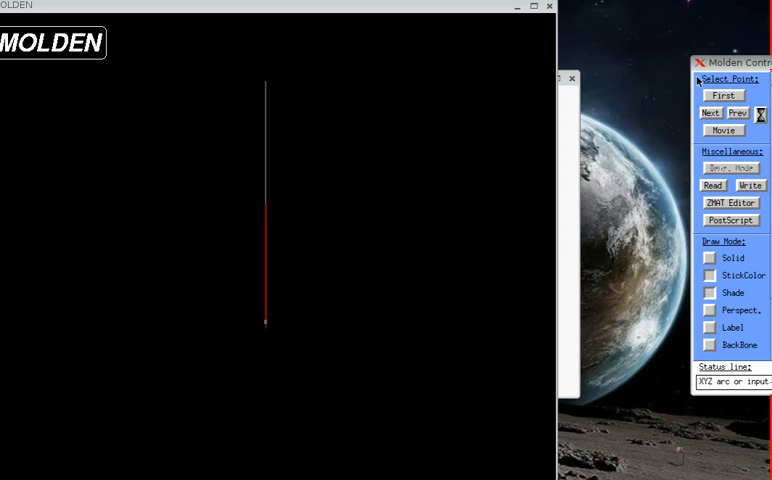
mouse_move(487, 153)
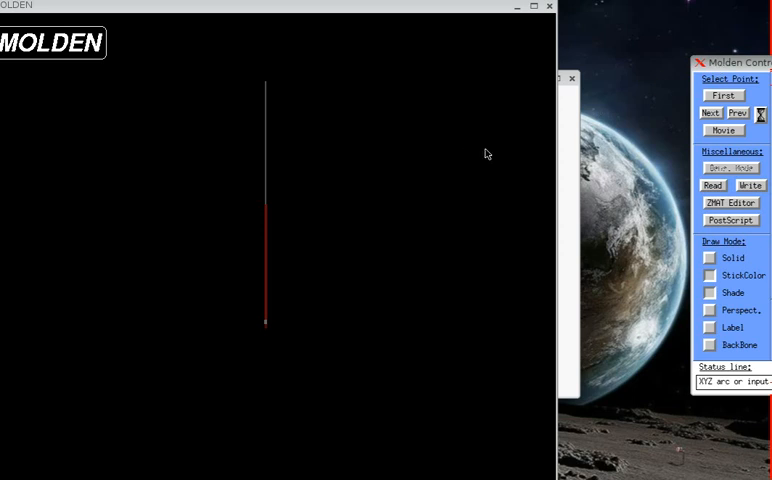
mouse_move(610, 79)
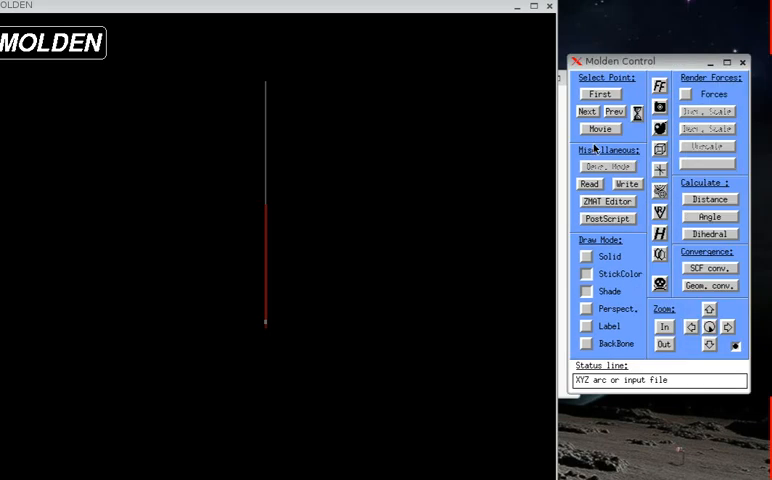
- Switch the water molecule to solid Ball & Stick rendering in the Molden Control panel
left_click(609, 256)
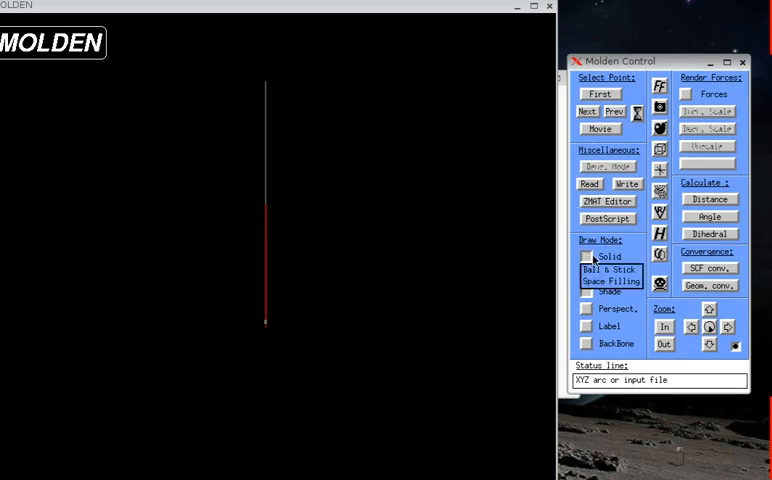
left_click(608, 269)
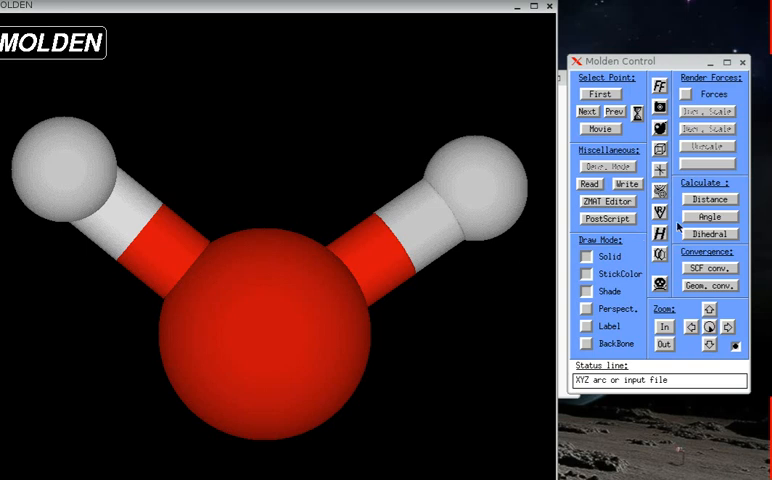
- Measure the H-O-H angle of the optimized water, reading 105.688 degrees
left_click(709, 217)
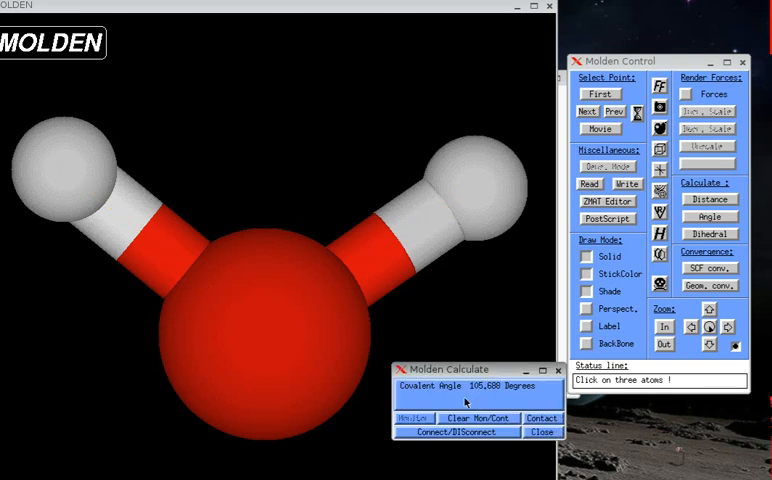
mouse_move(489, 398)
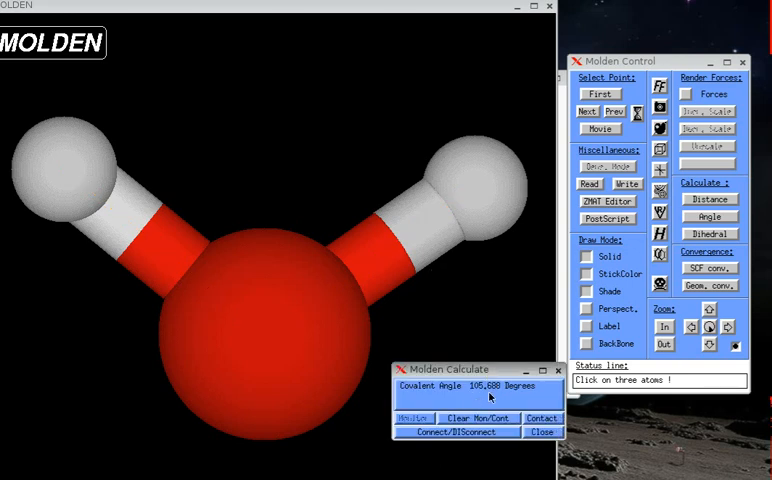
mouse_move(545, 388)
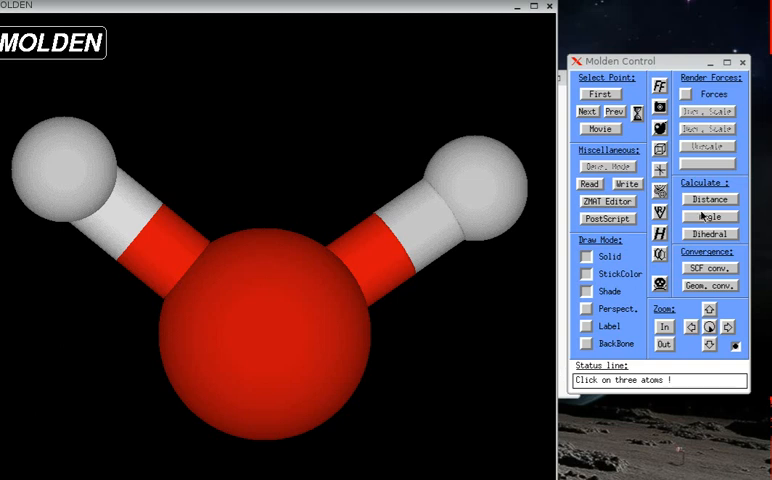
- Select Distance, then quit Molden, confirming the 'Are you sure to quit?' dialog
left_click(477, 190)
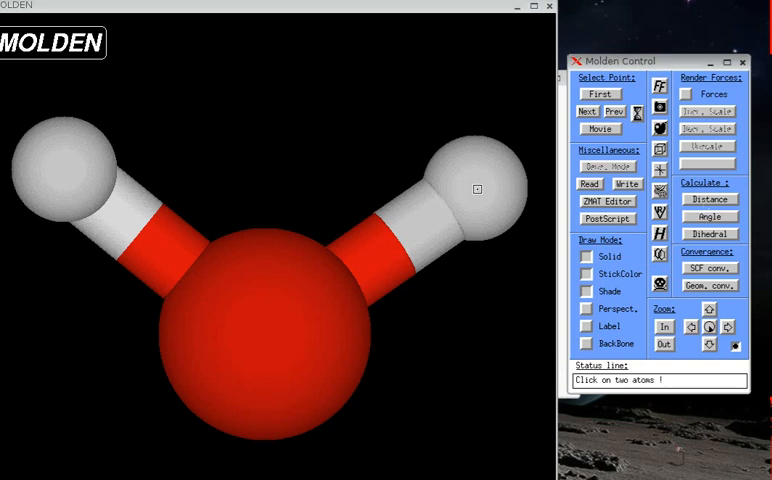
mouse_move(280, 329)
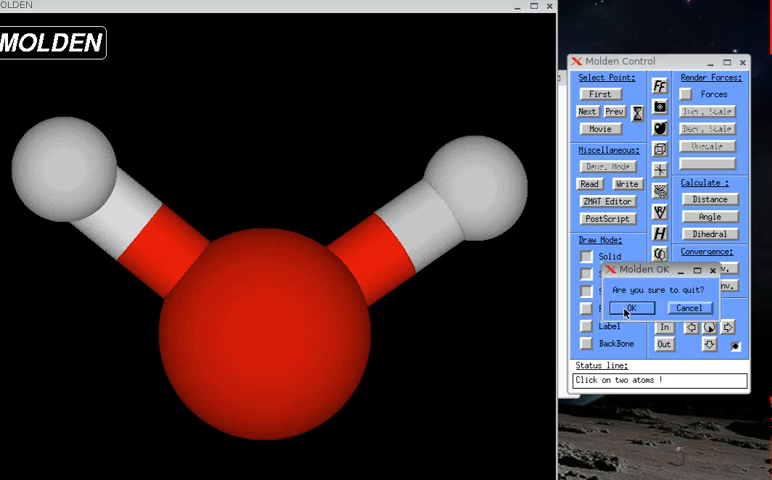
left_click(627, 307)
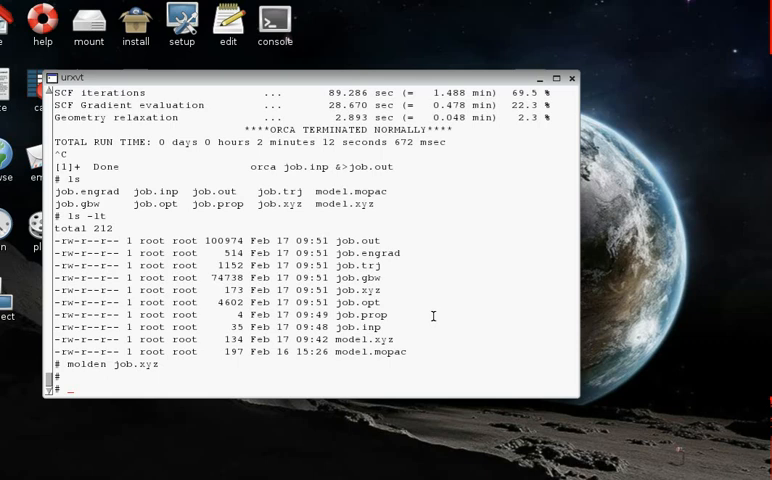